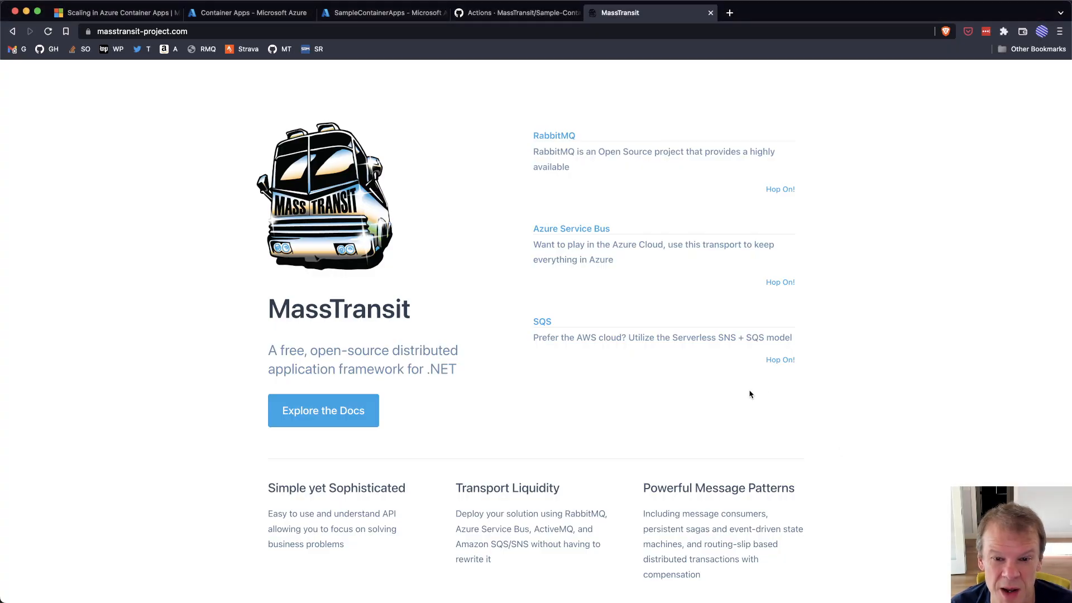
{"action": "mouse_move", "coordinate": [817, 430]}
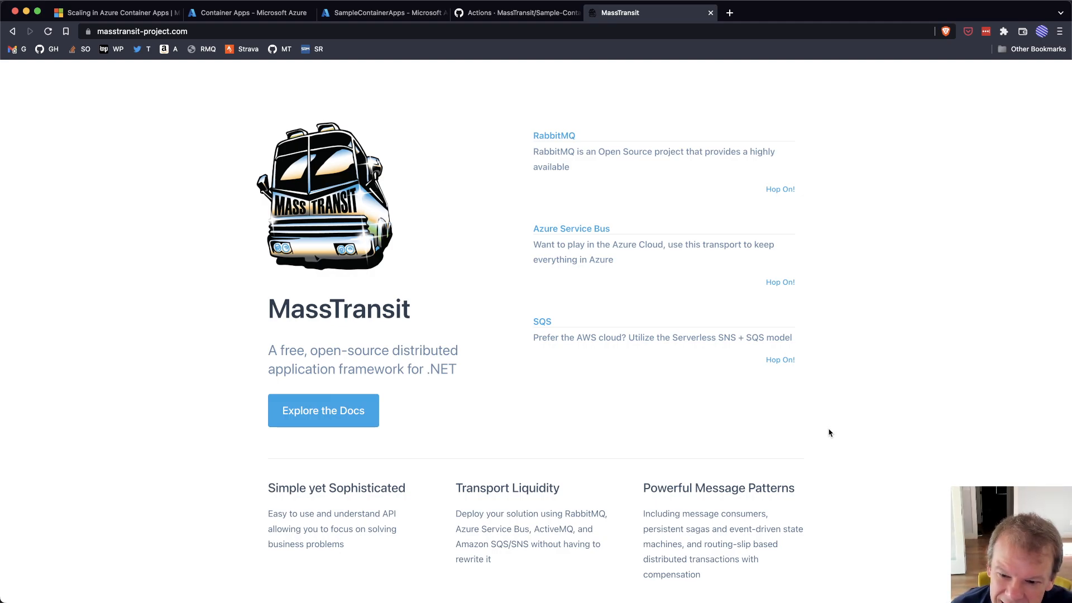
{"action": "mouse_move", "coordinate": [541, 418]}
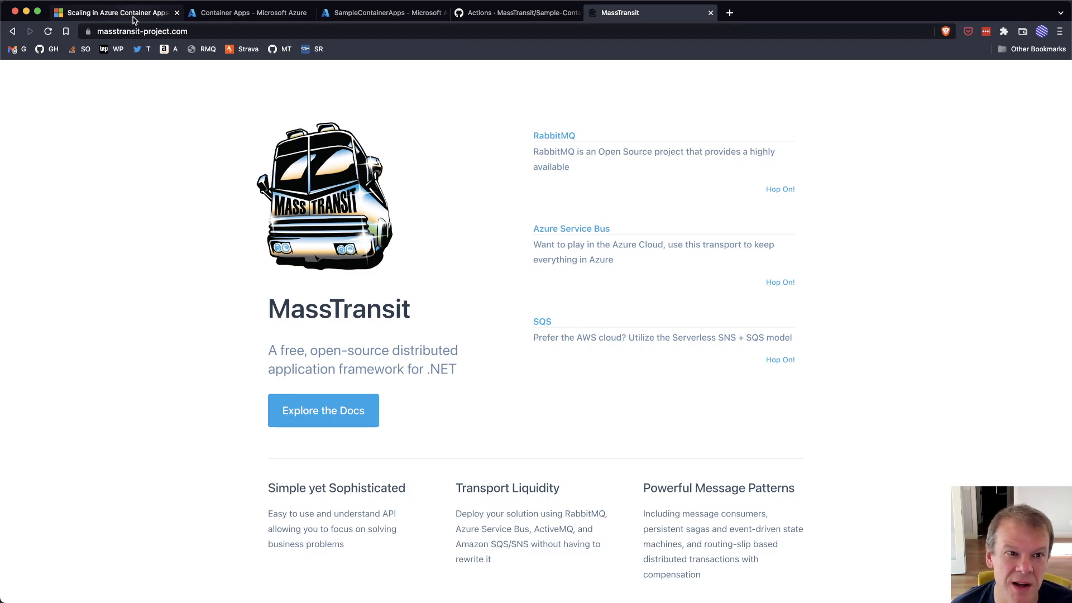
- Show the scaling docs tab, then the Container Apps replica dashboard with zero max replicas
{"action": "left_click", "coordinate": [112, 13]}
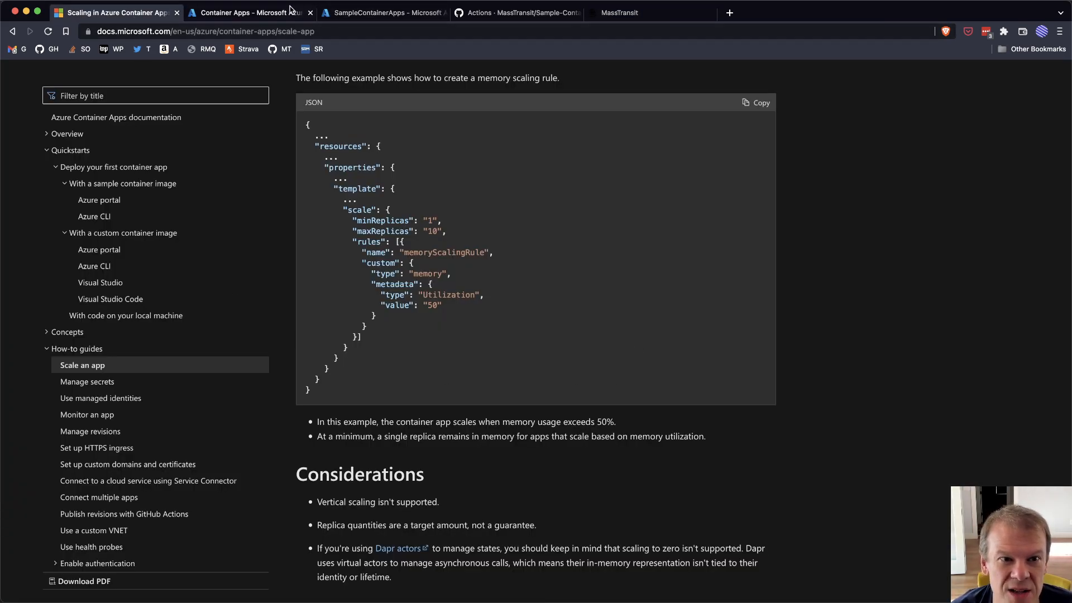
{"action": "left_click", "coordinate": [249, 12]}
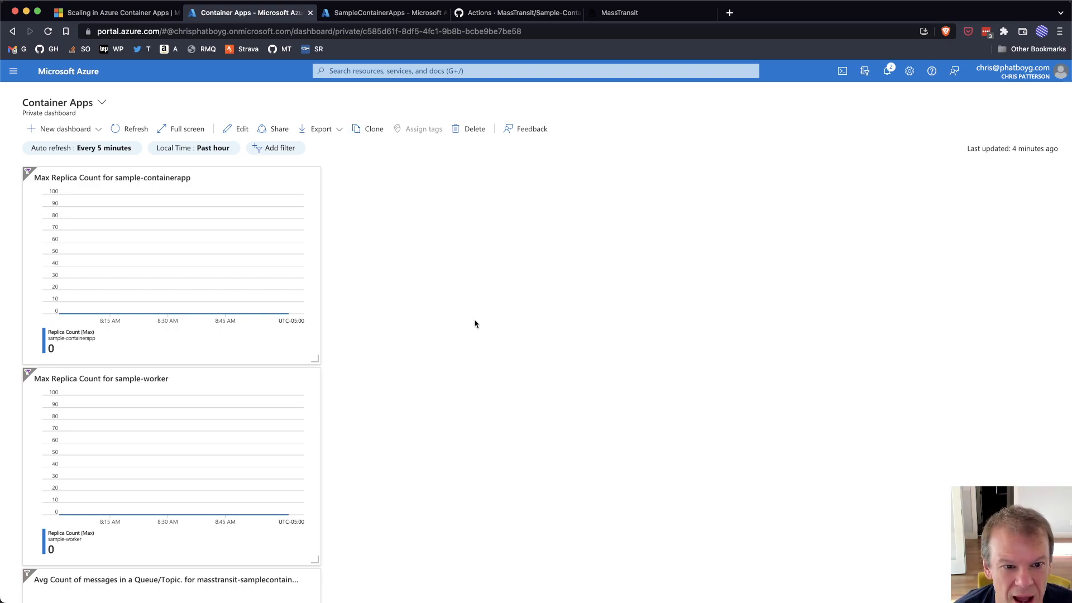
{"action": "mouse_move", "coordinate": [169, 187]}
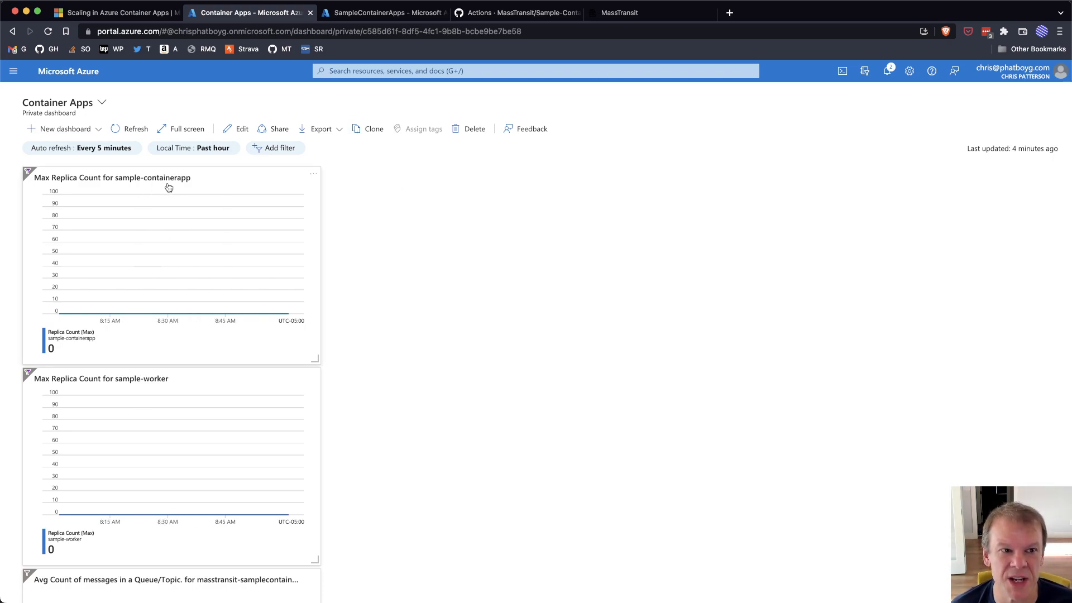
{"action": "mouse_move", "coordinate": [164, 179]}
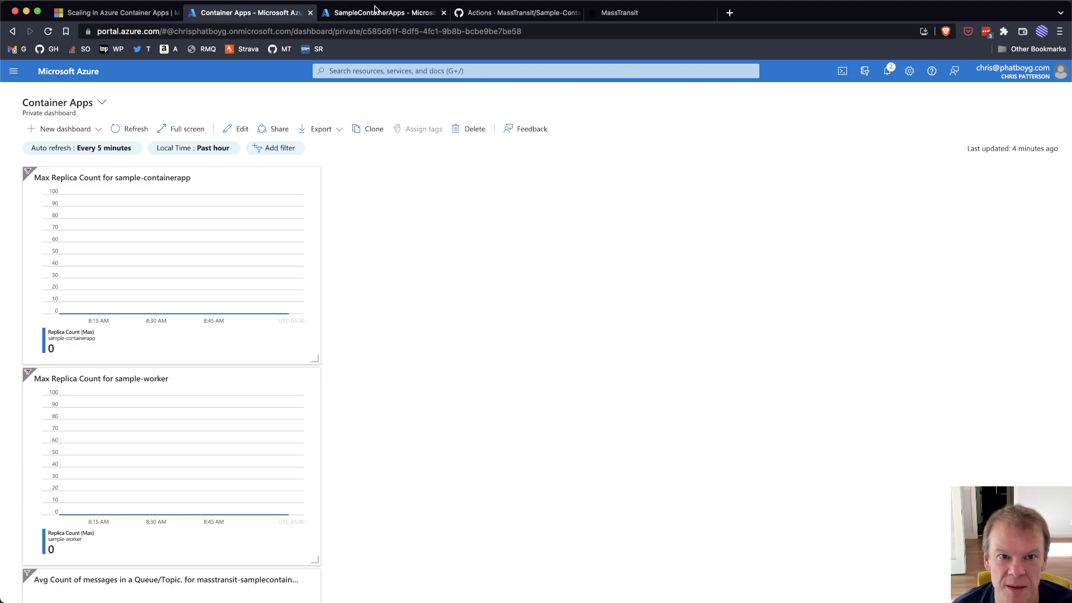
- From the SampleContainerApps resource group, view sample-containerapp's 0–10 HTTP scaling rule
{"action": "left_click", "coordinate": [382, 12]}
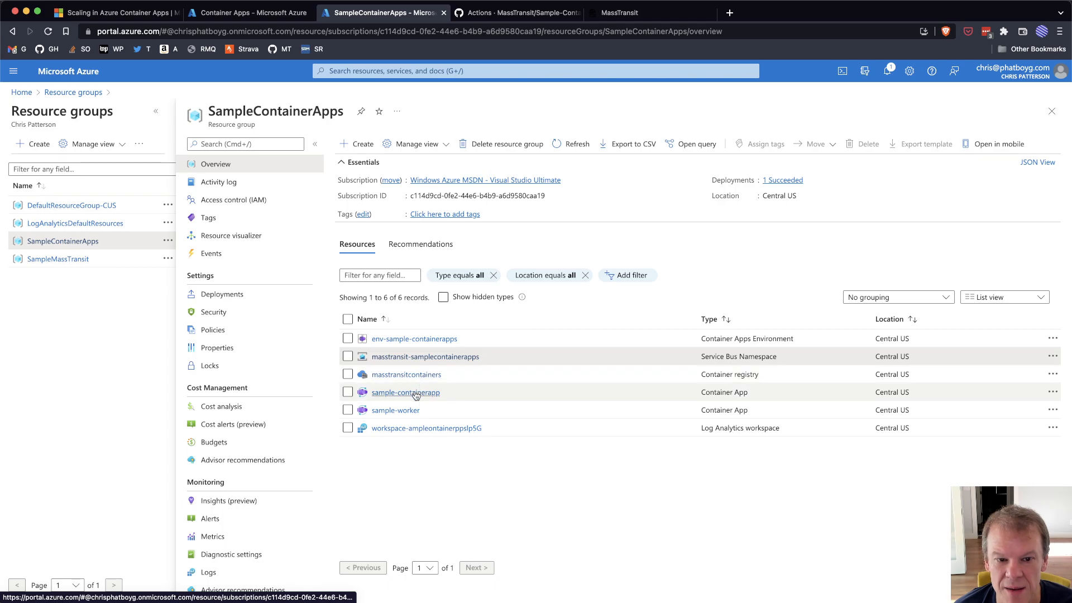
{"action": "left_click", "coordinate": [405, 392]}
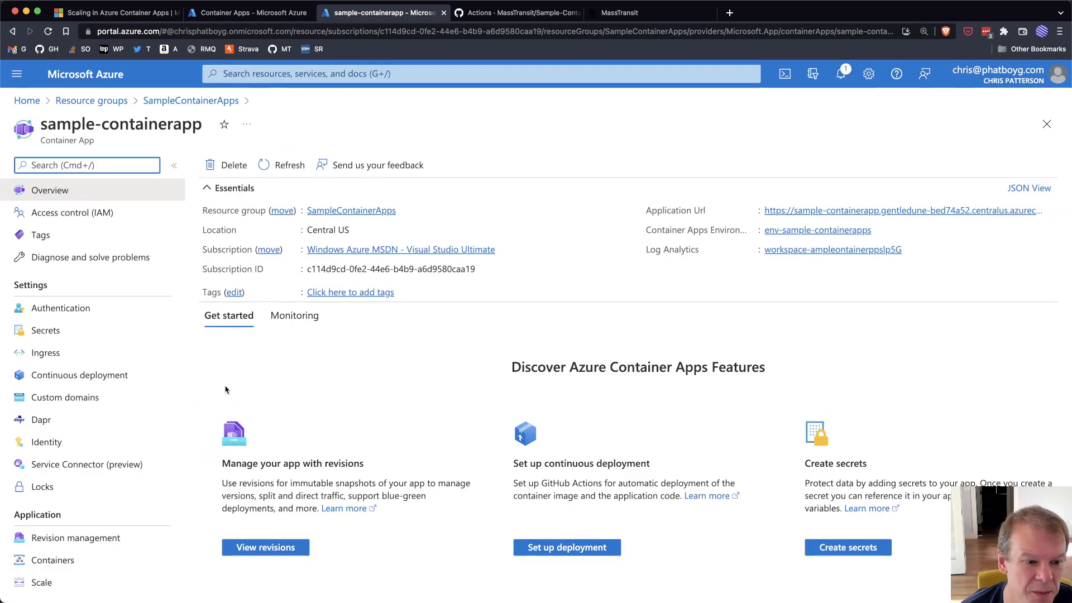
{"action": "left_click", "coordinate": [41, 582]}
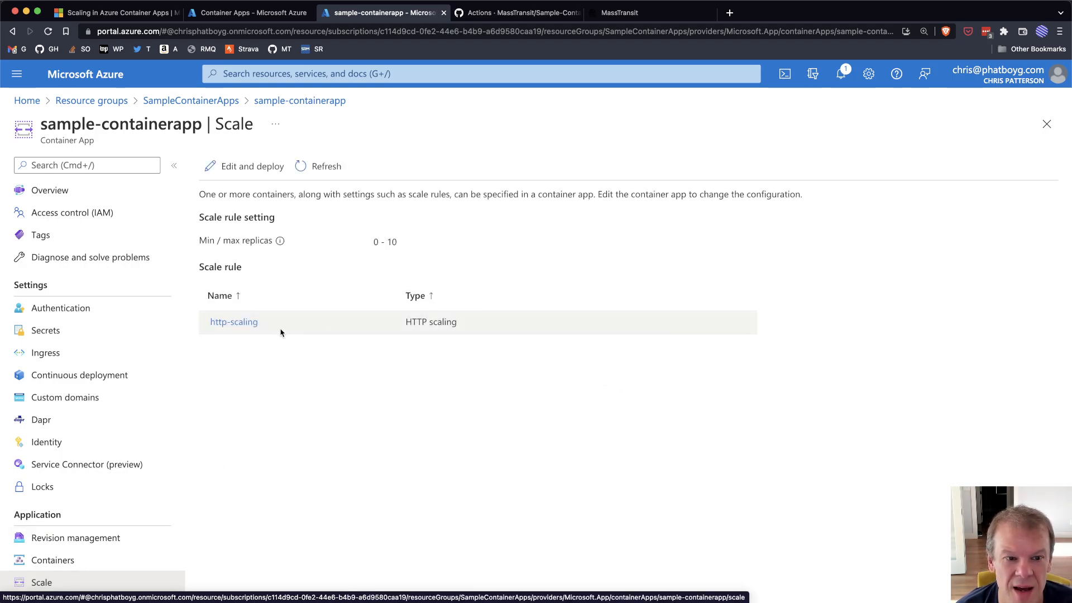
{"action": "mouse_move", "coordinate": [394, 375]}
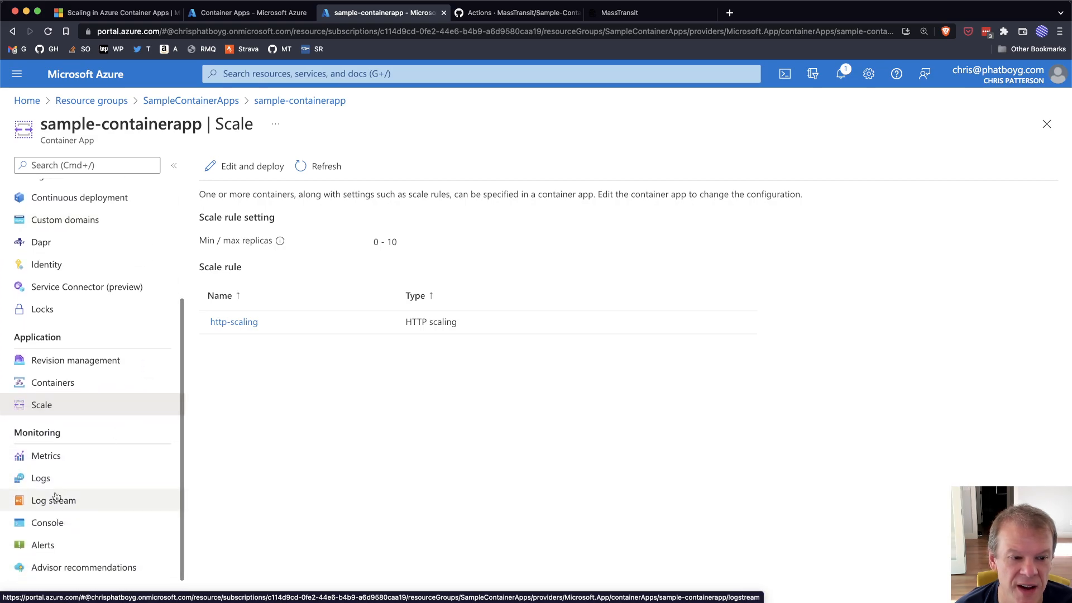
- Check sample-containerapp's scaled-to-zero log stream and return to the SampleContainerApps resource group
{"action": "left_click", "coordinate": [53, 500]}
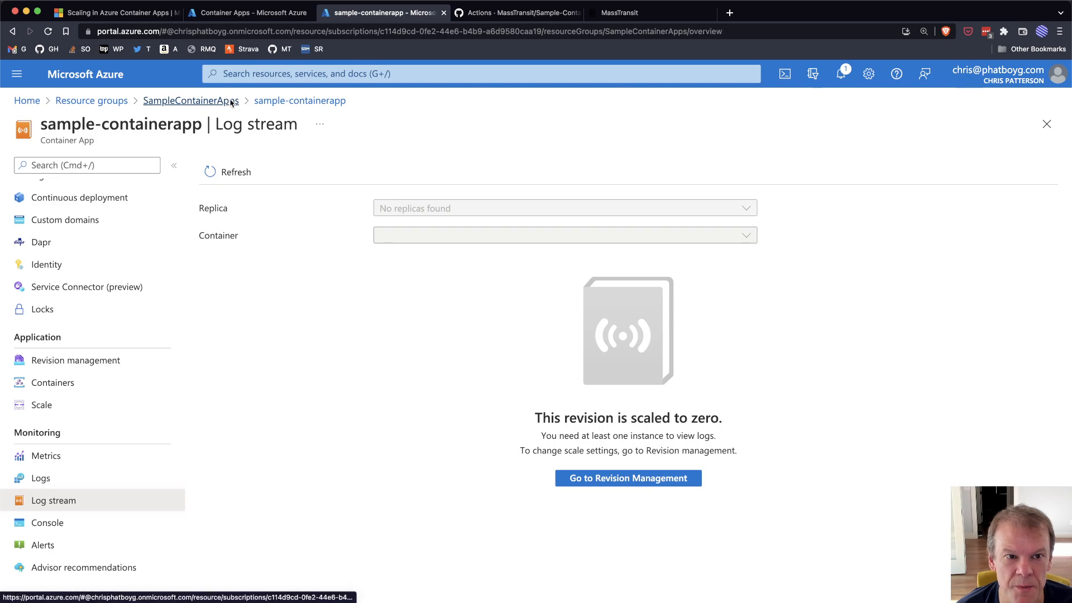
{"action": "left_click", "coordinate": [190, 101]}
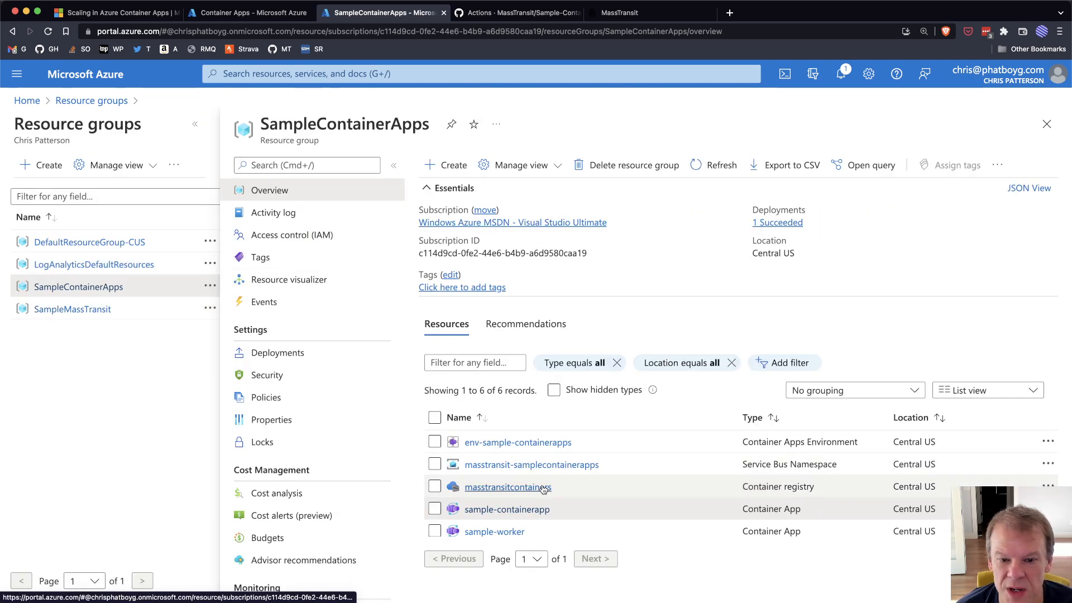
- View sample-worker's log stream and its 0–10 replica scale settings with submit-order, order-state and validation rules
{"action": "left_click", "coordinate": [493, 532]}
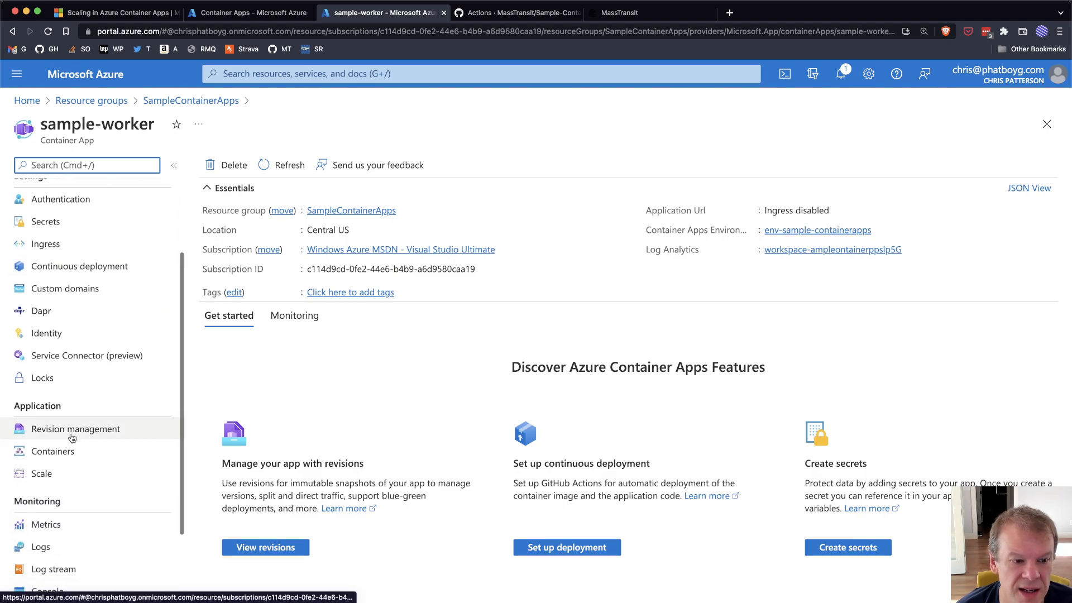
{"action": "left_click", "coordinate": [53, 568]}
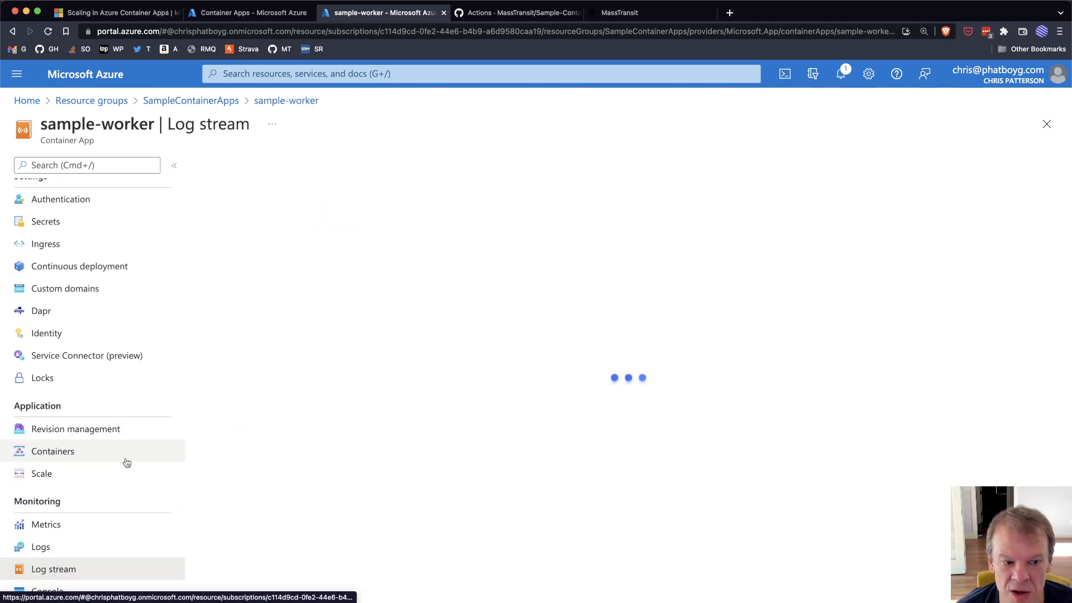
{"action": "left_click", "coordinate": [41, 473]}
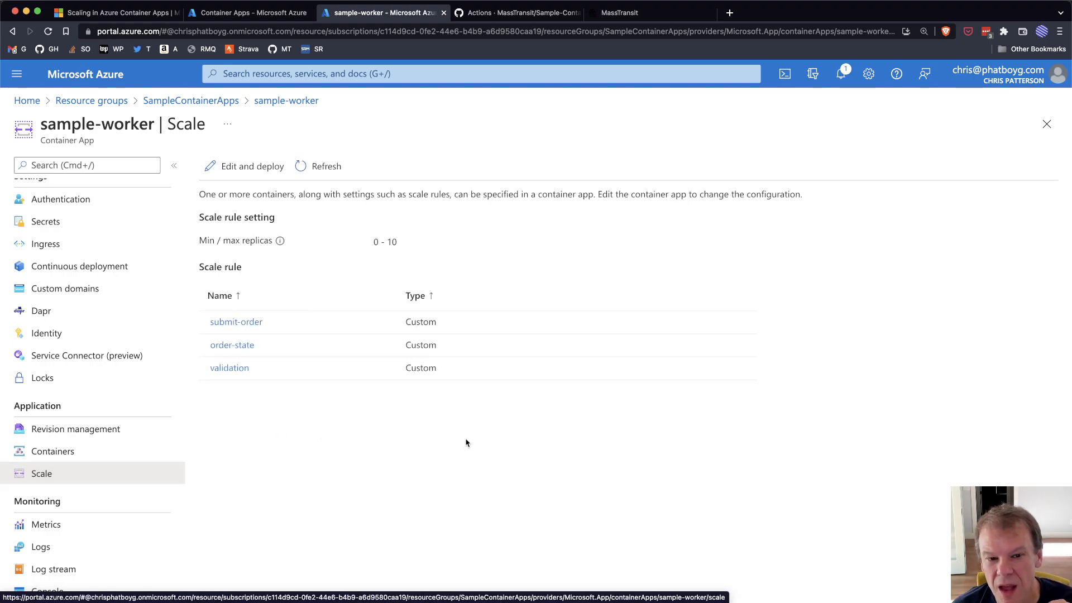
{"action": "mouse_move", "coordinate": [260, 329]}
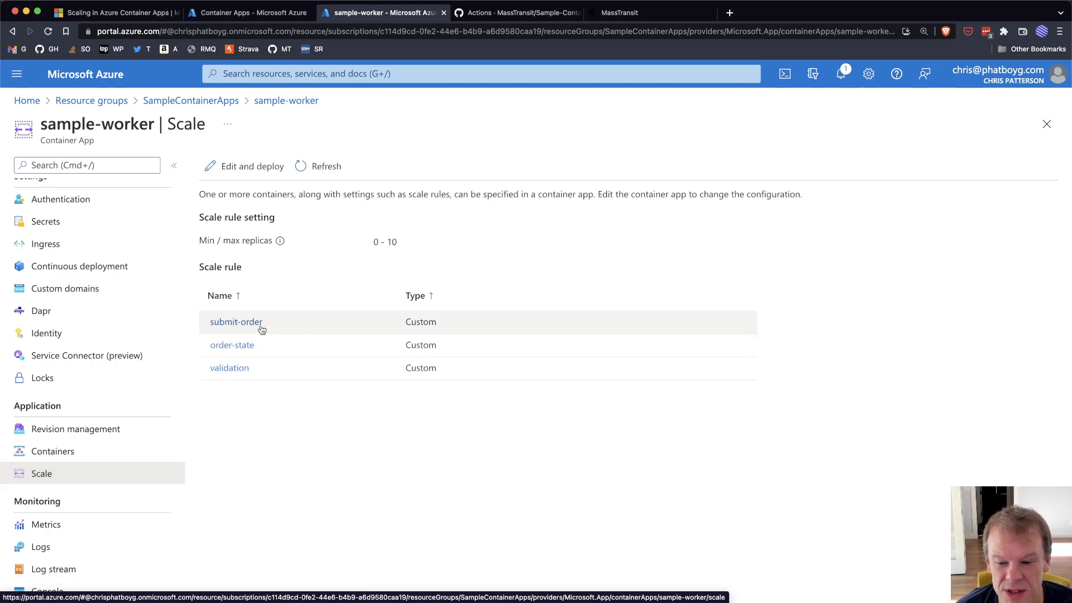
{"action": "mouse_move", "coordinate": [300, 455]}
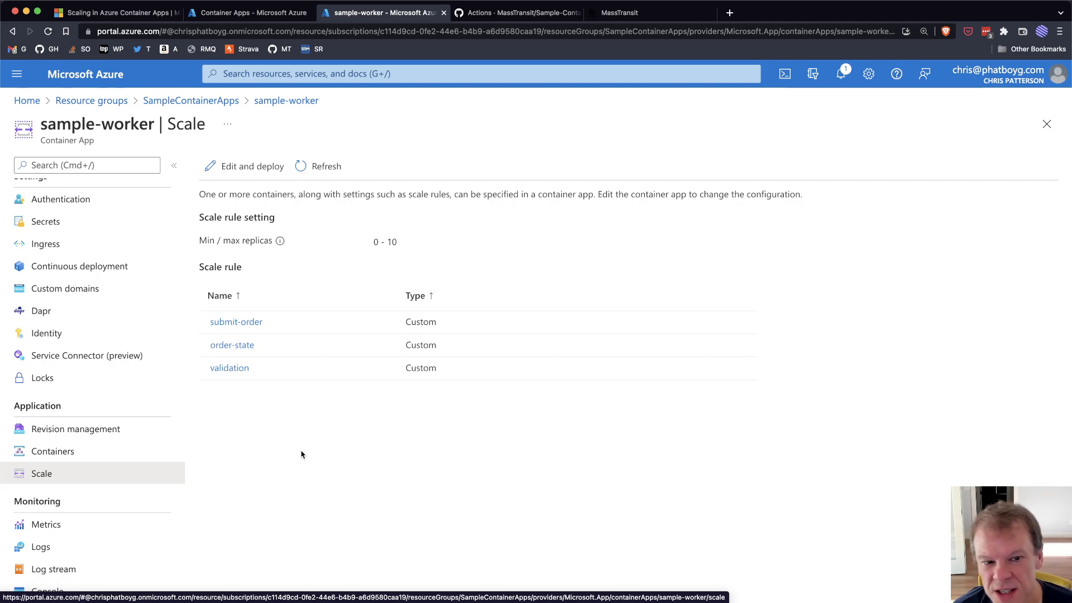
{"action": "mouse_move", "coordinate": [266, 374]}
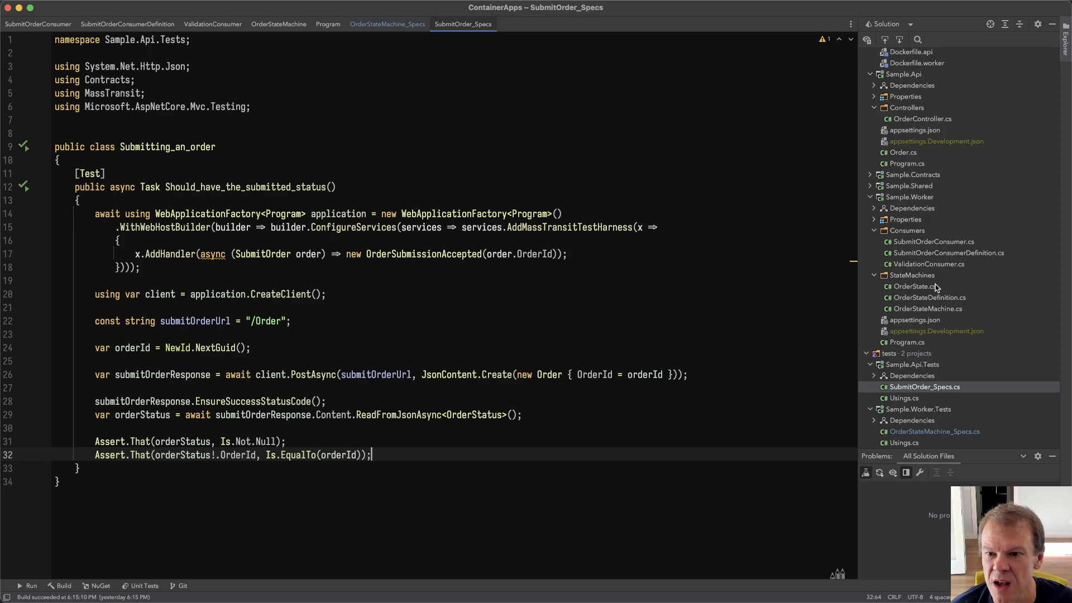
{"action": "mouse_move", "coordinate": [921, 246]}
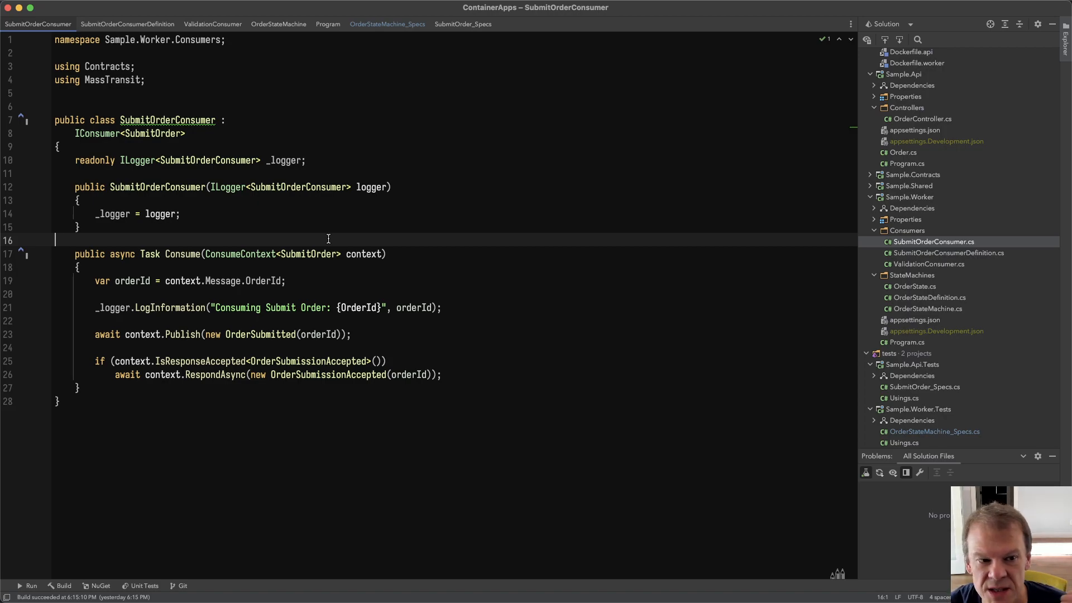
{"action": "mouse_move", "coordinate": [412, 280]}
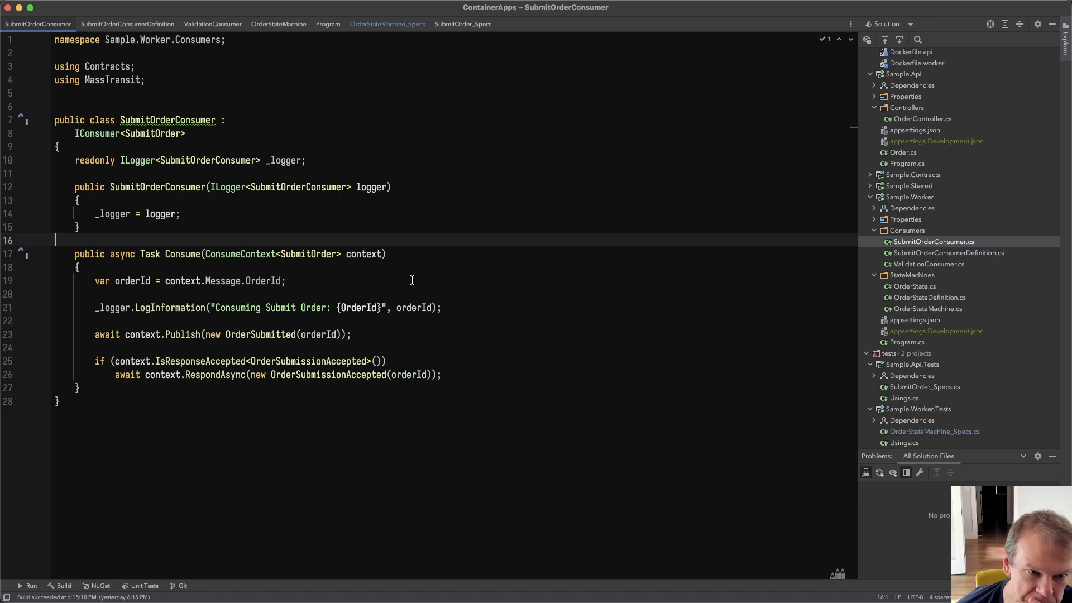
{"action": "mouse_move", "coordinate": [782, 287]}
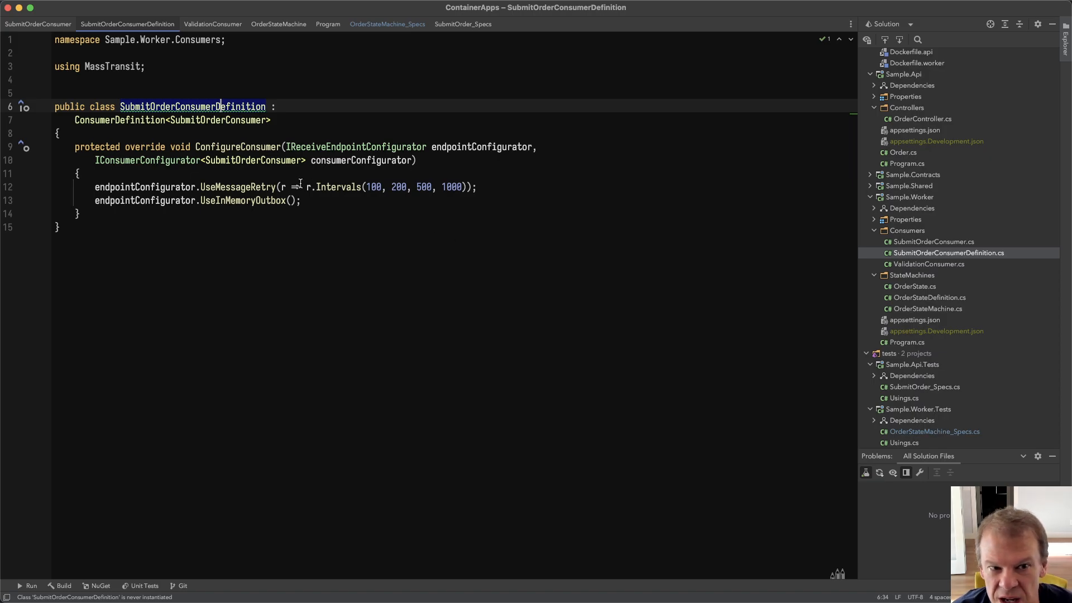
{"action": "mouse_move", "coordinate": [797, 295]}
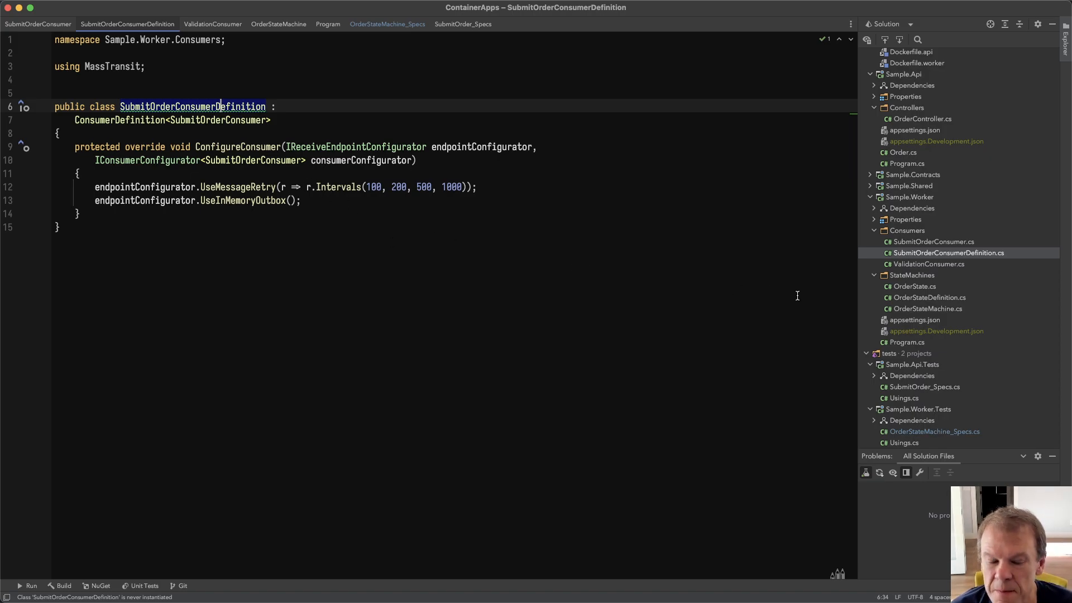
{"action": "mouse_move", "coordinate": [399, 291]}
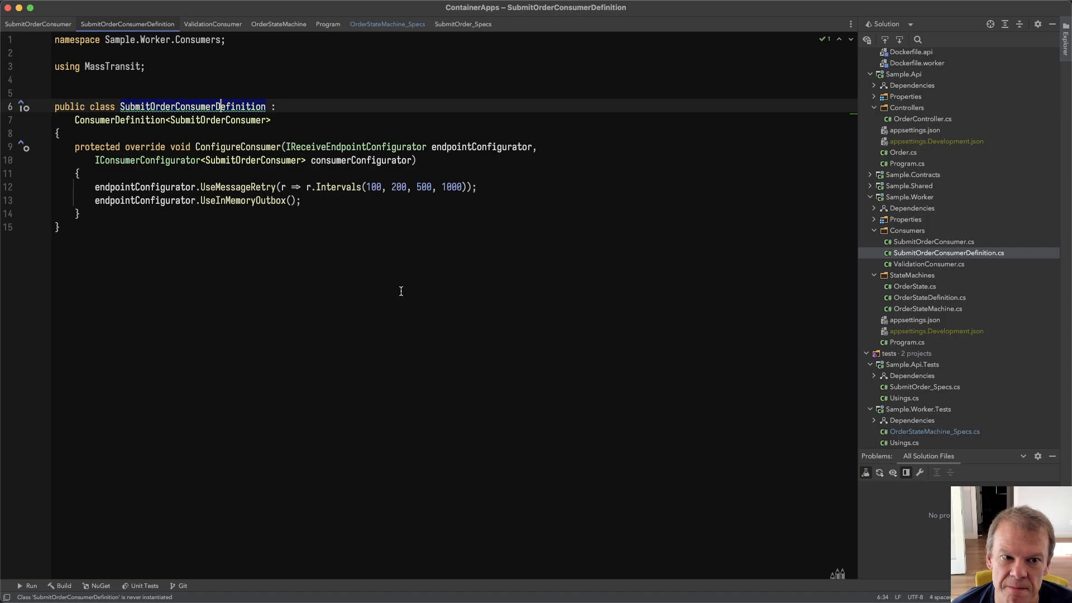
- Return to SubmitOrderConsumer and highlight the OrderSubmitted event it publishes
{"action": "left_click", "coordinate": [932, 241]}
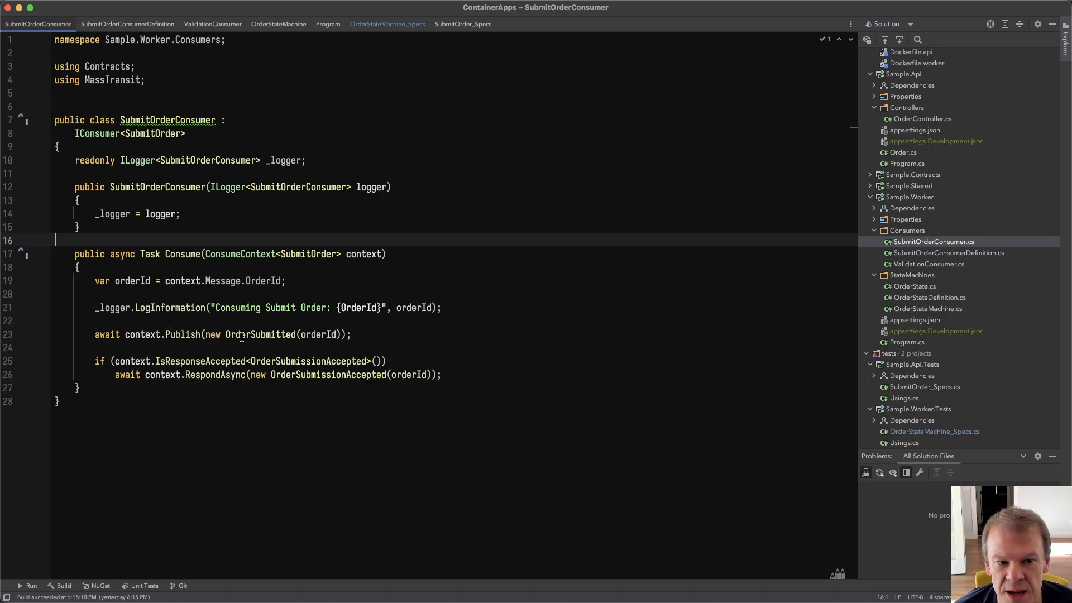
{"action": "double_click", "coordinate": [260, 333]}
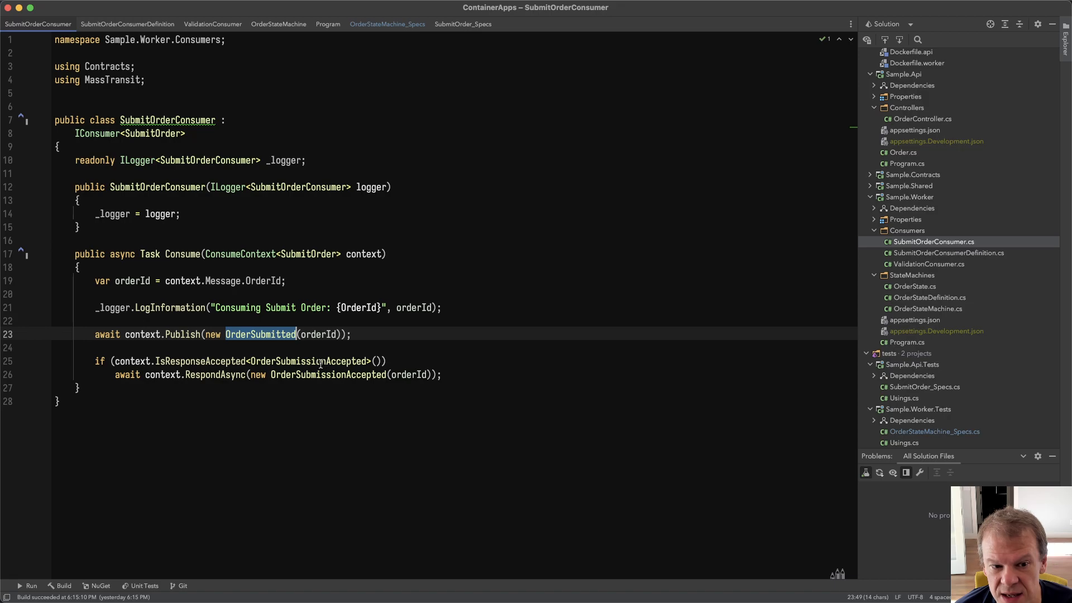
{"action": "mouse_move", "coordinate": [409, 416]}
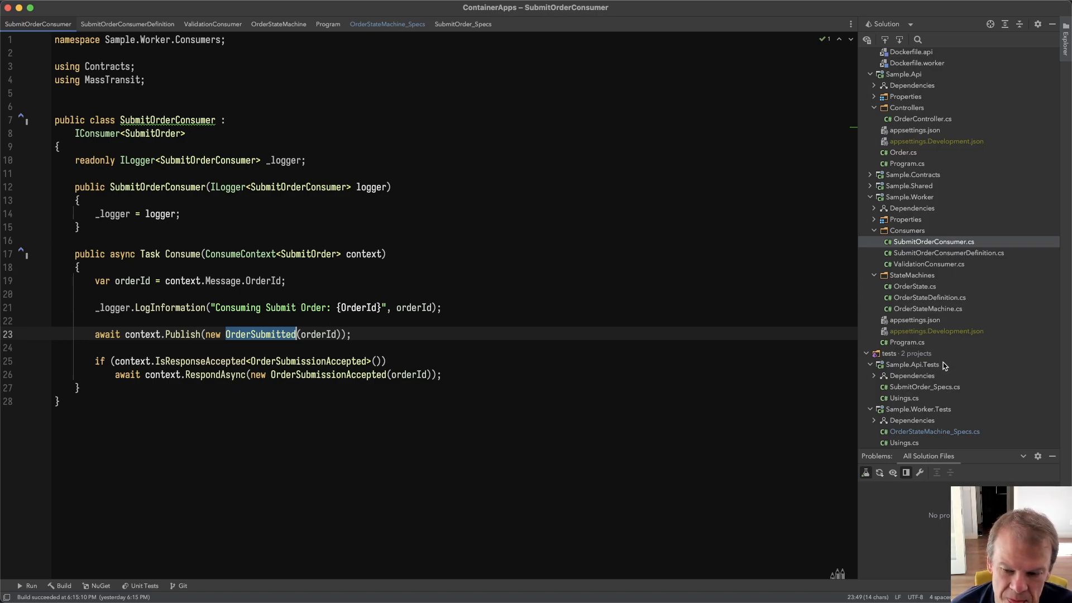
{"action": "mouse_move", "coordinate": [265, 343]}
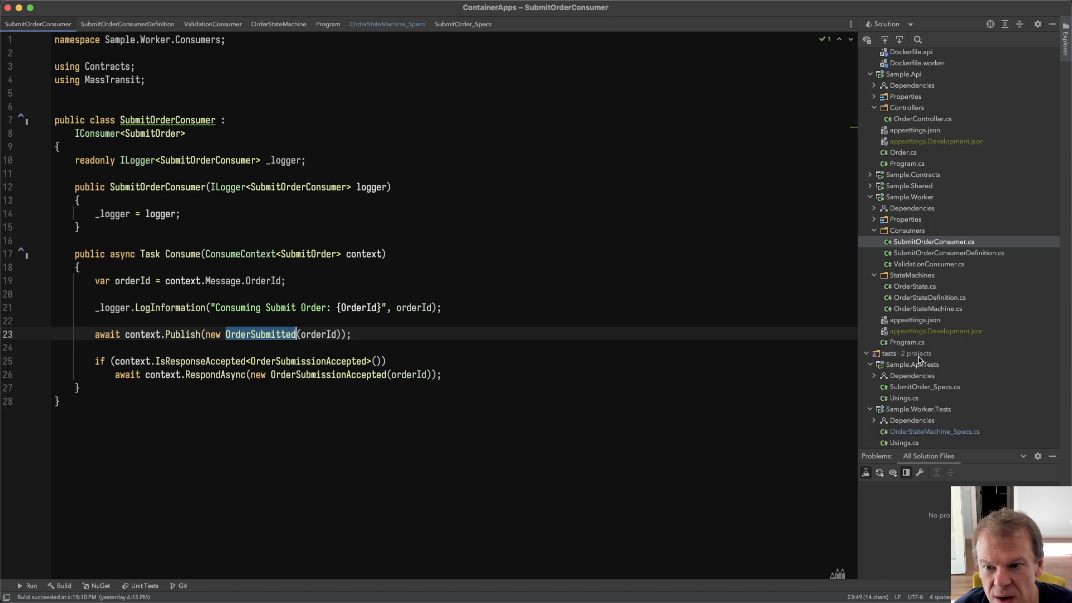
- Review MassTransitConfigurationExtensions' UseSessionIdFormatter, then move to the worker's Program file
{"action": "type", "text": "ext"}
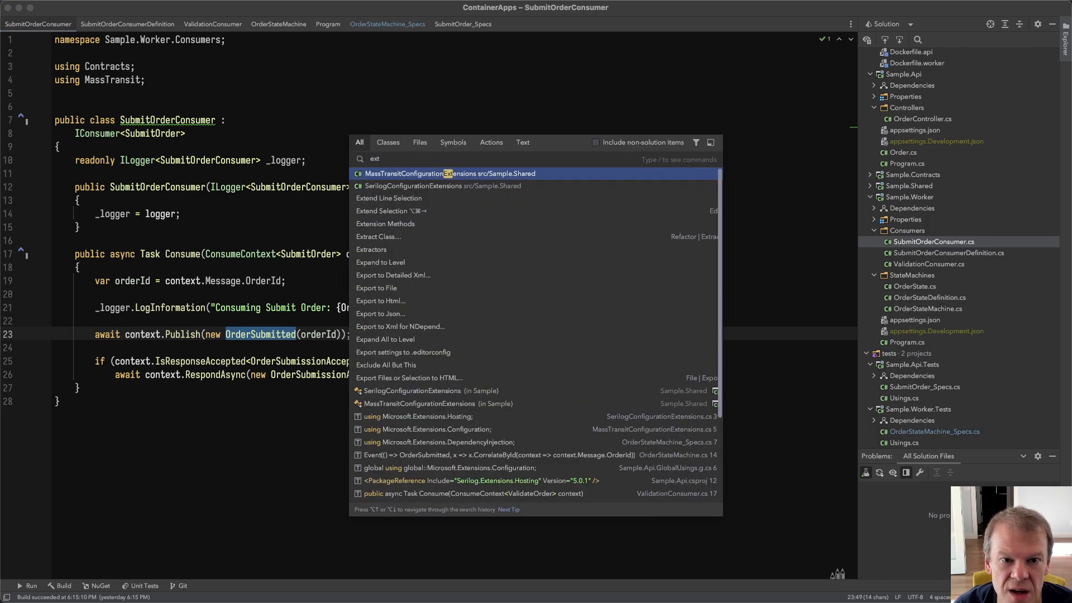
{"action": "left_click", "coordinate": [444, 173]}
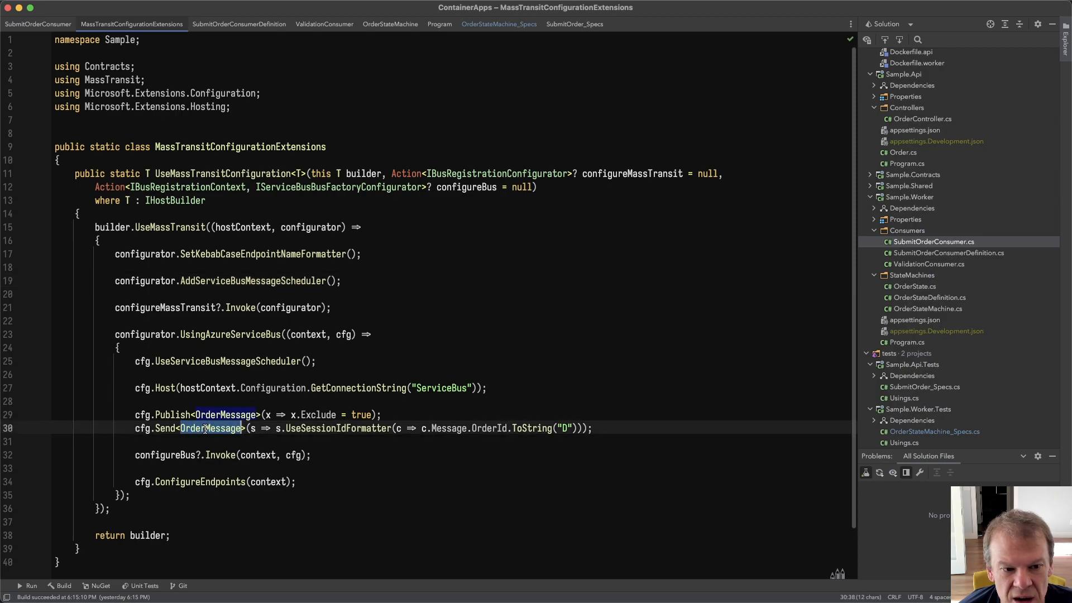
{"action": "mouse_move", "coordinate": [345, 481]}
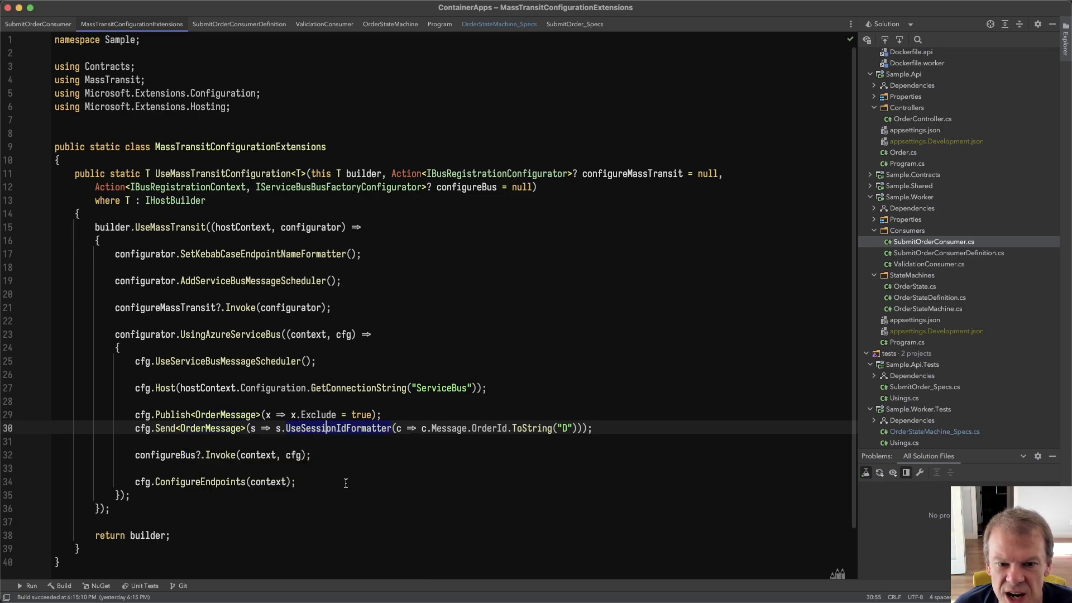
{"action": "double_click", "coordinate": [488, 428]}
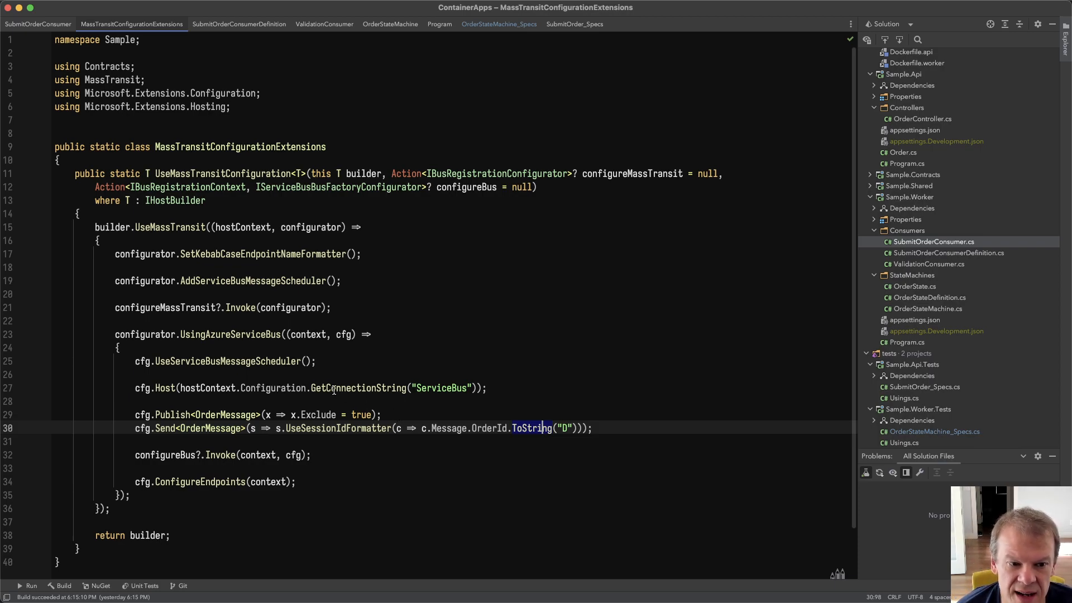
{"action": "key", "text": "ctrl+tab"}
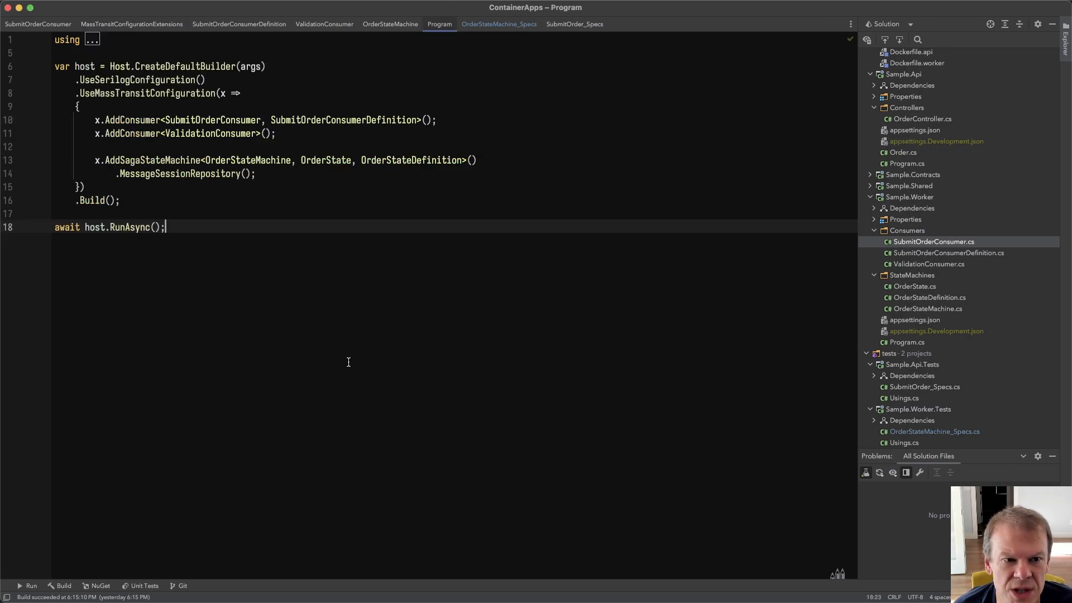
{"action": "double_click", "coordinate": [213, 120]}
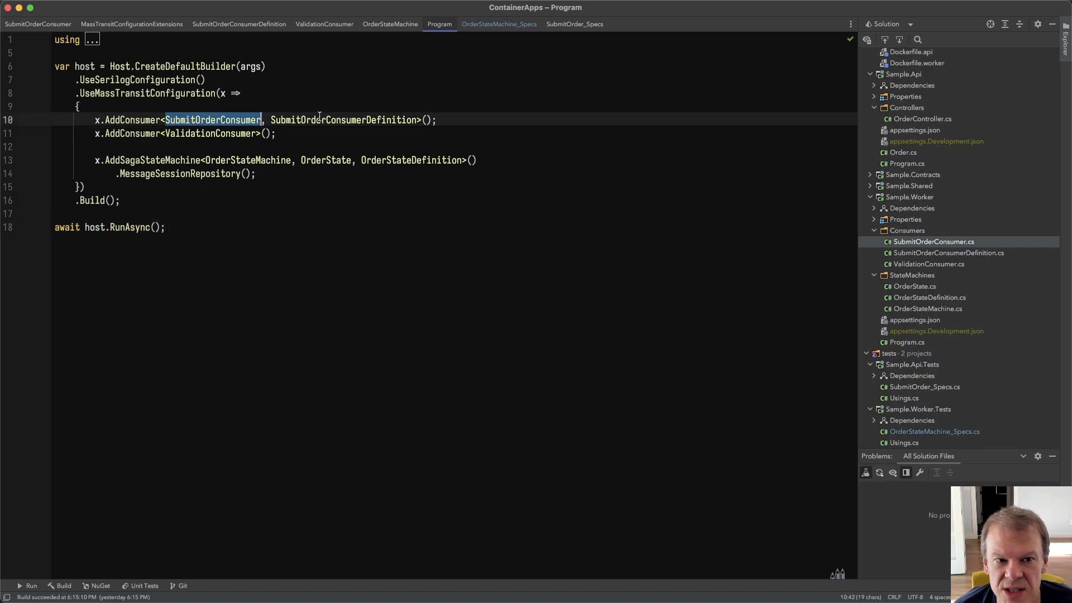
{"action": "double_click", "coordinate": [210, 133]}
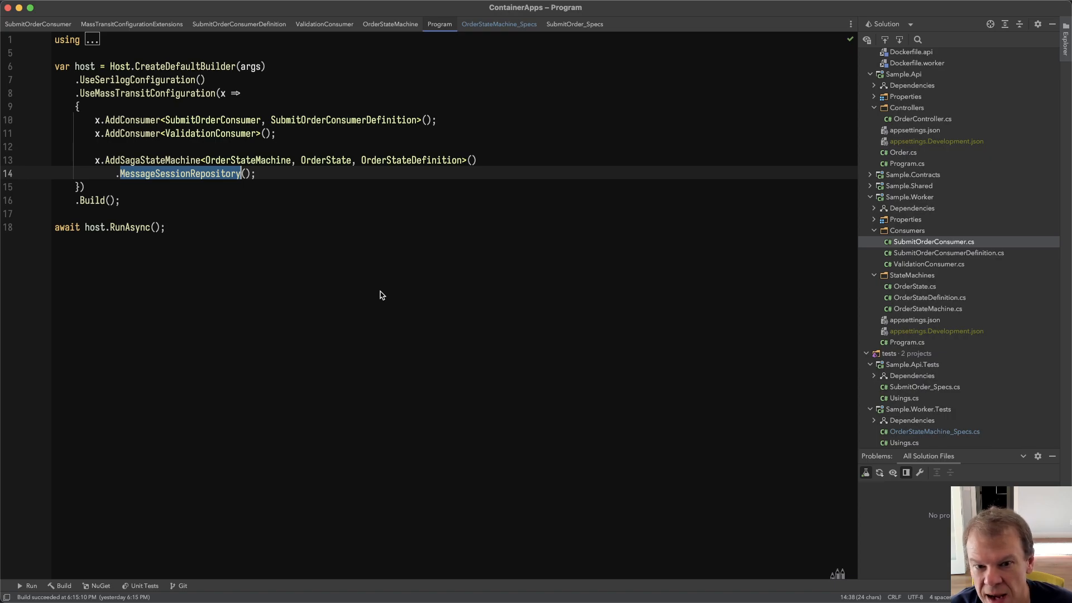
{"action": "mouse_move", "coordinate": [405, 312]}
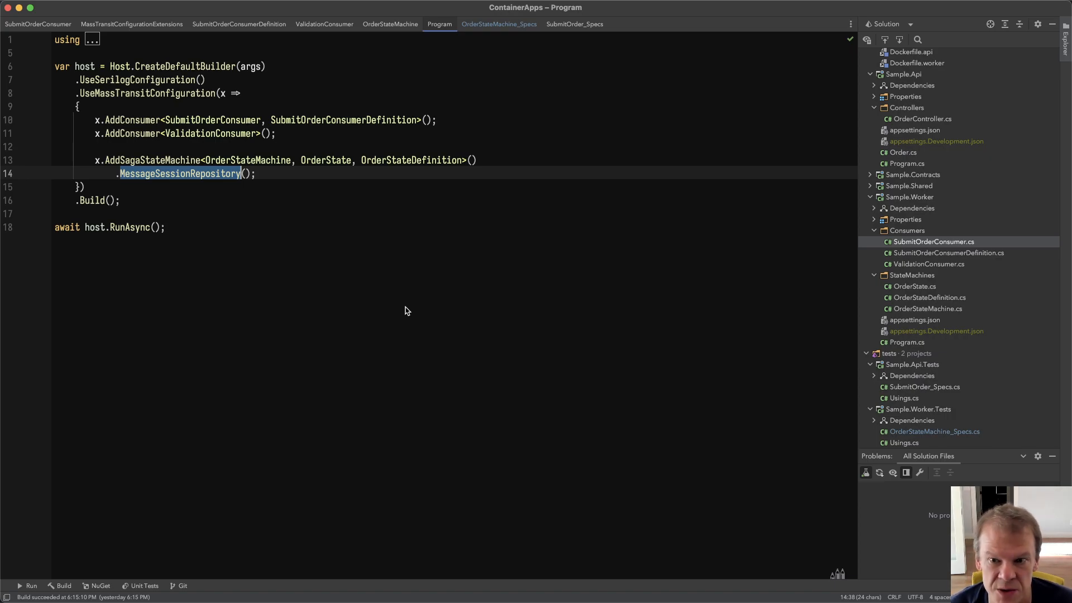
{"action": "mouse_move", "coordinate": [440, 316]}
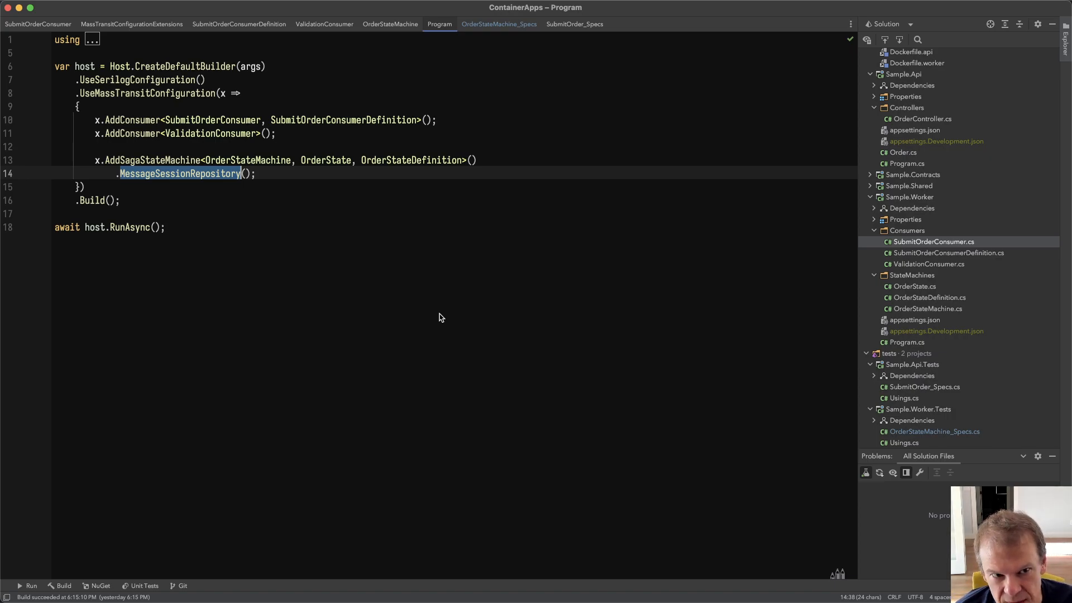
{"action": "mouse_move", "coordinate": [924, 303]}
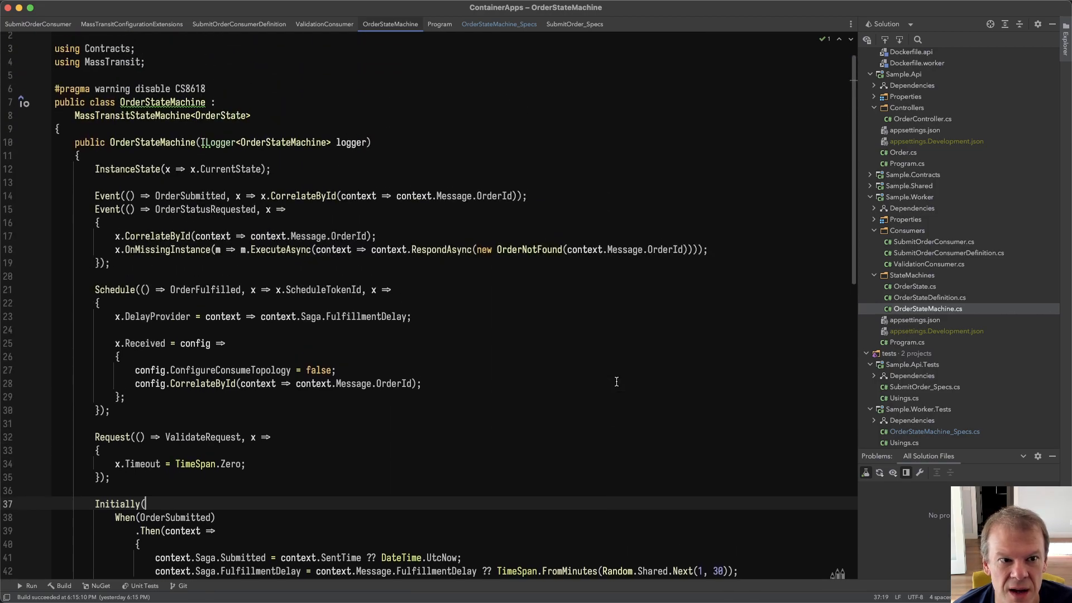
{"action": "mouse_move", "coordinate": [409, 342]}
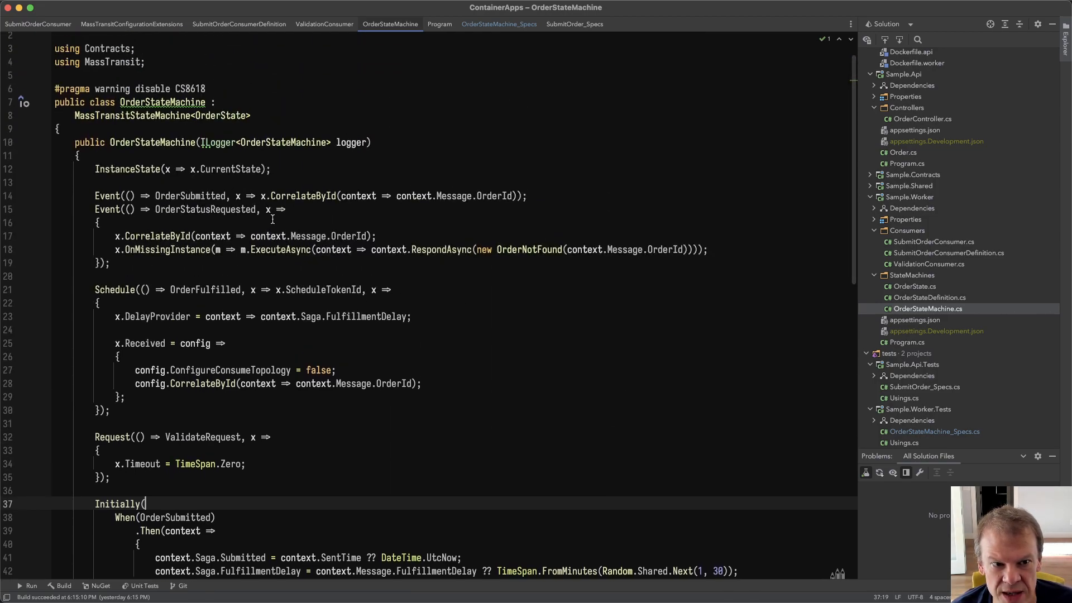
- Scroll through OrderStateMachine and highlight the Schedule setup for OrderFulfilled
{"action": "scroll", "scroll_direction": "down", "scroll_amount": 3}
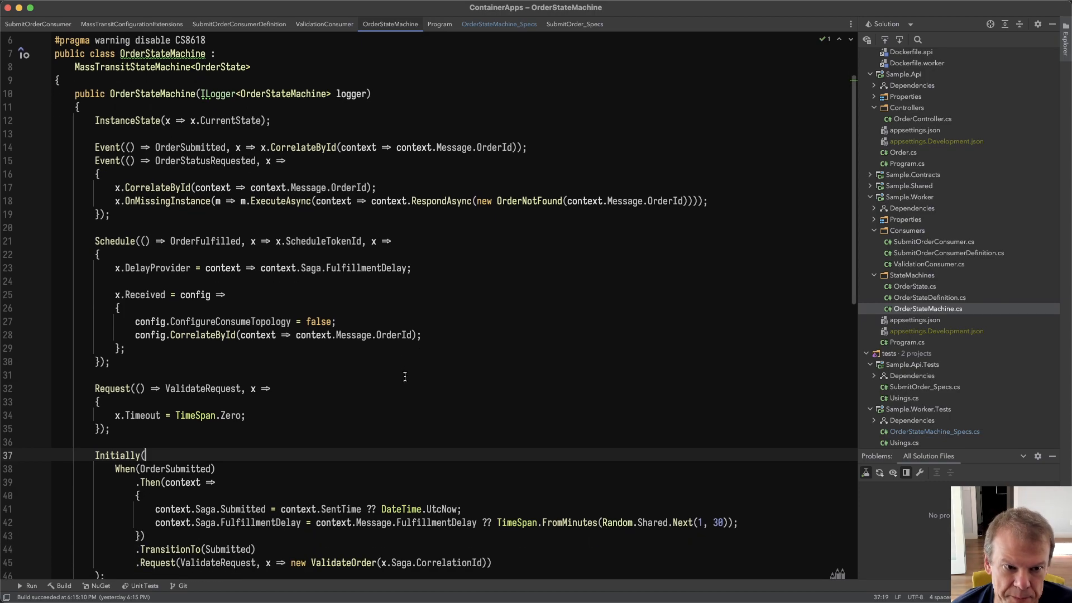
{"action": "mouse_move", "coordinate": [312, 267]}
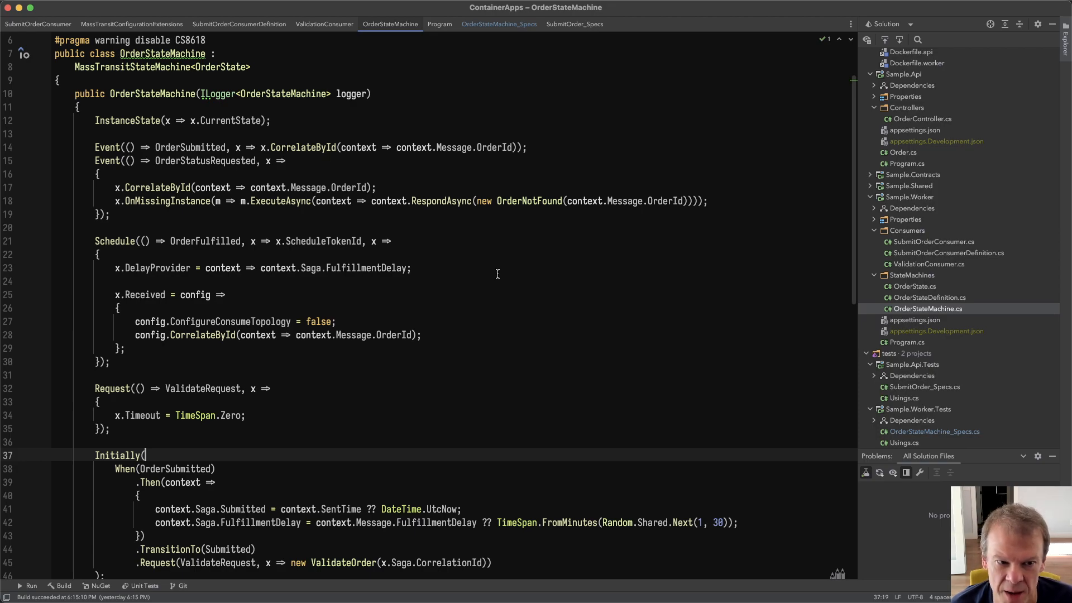
{"action": "double_click", "coordinate": [115, 241]}
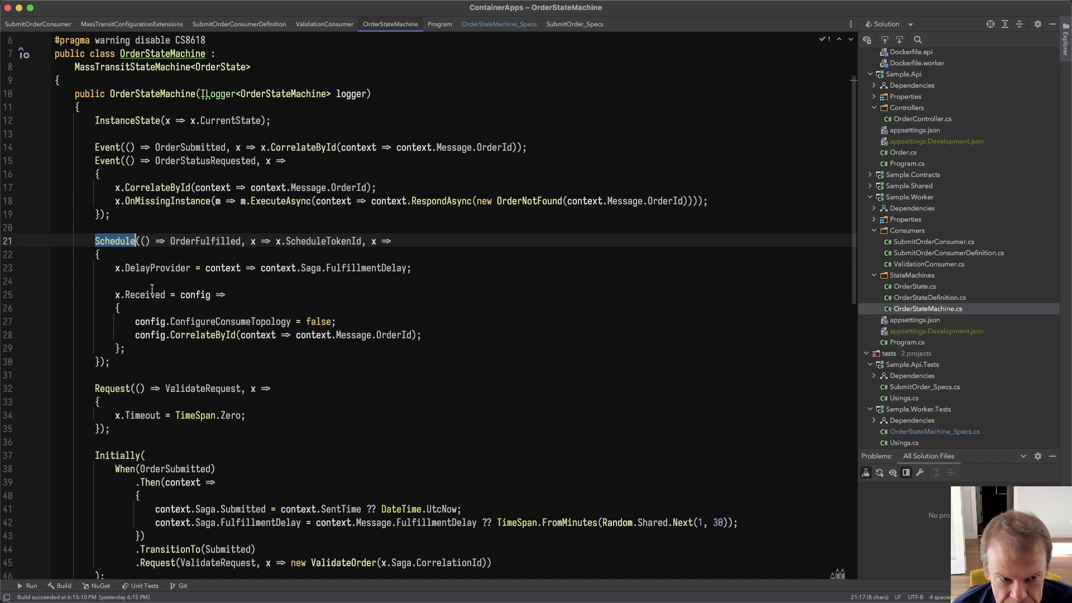
{"action": "mouse_move", "coordinate": [370, 267]}
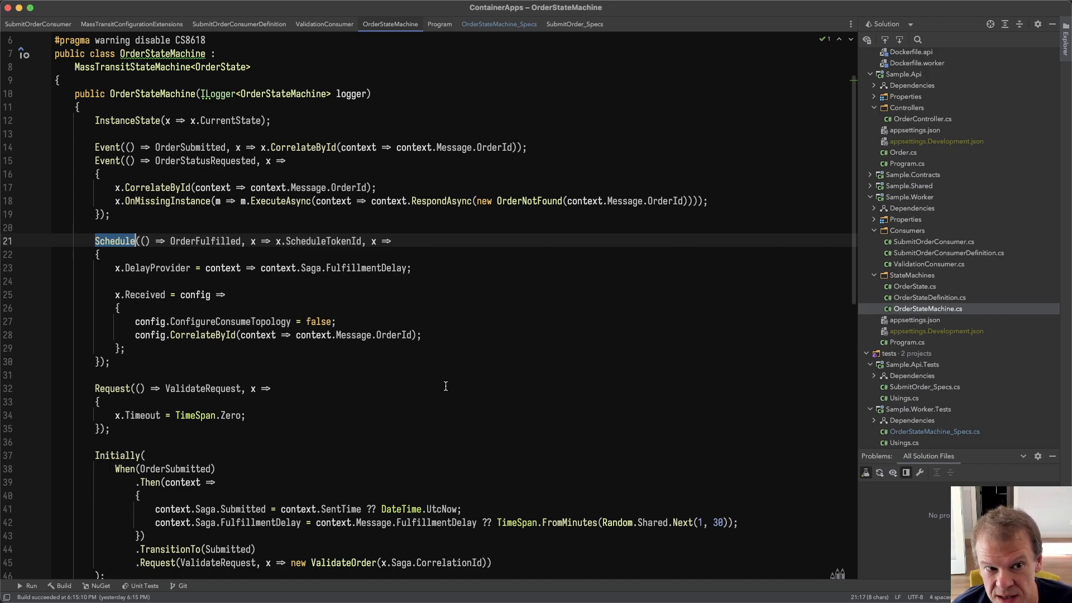
{"action": "mouse_move", "coordinate": [394, 294]}
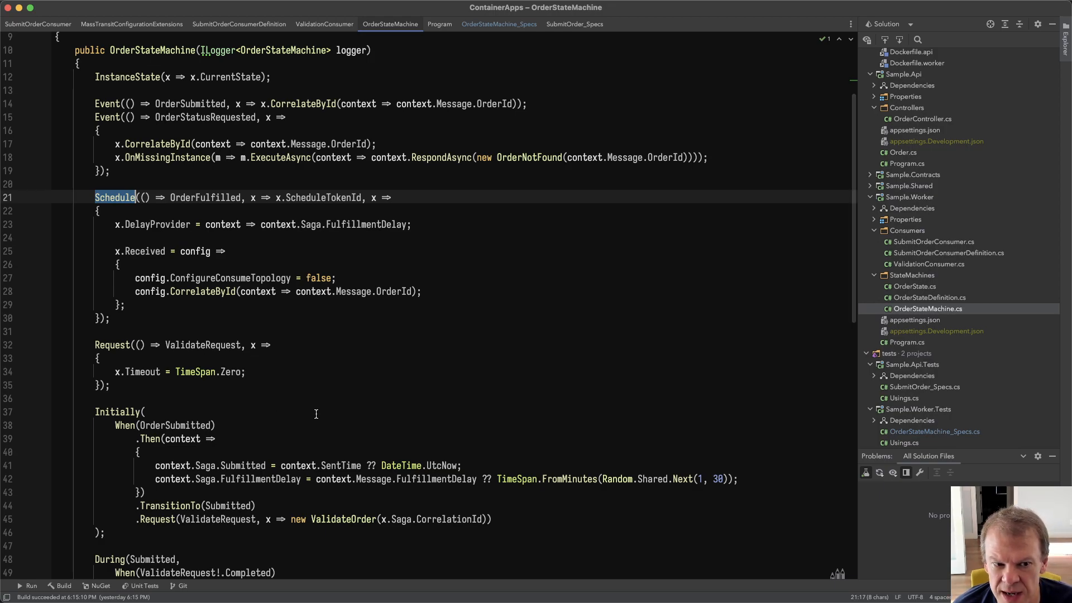
{"action": "mouse_move", "coordinate": [290, 426]}
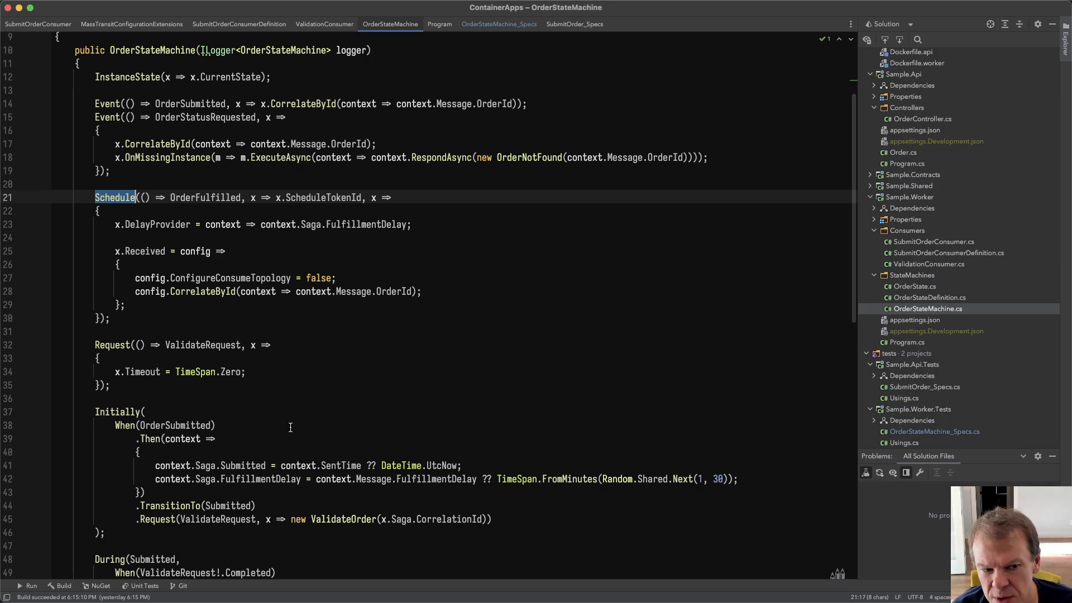
{"action": "mouse_move", "coordinate": [299, 427]}
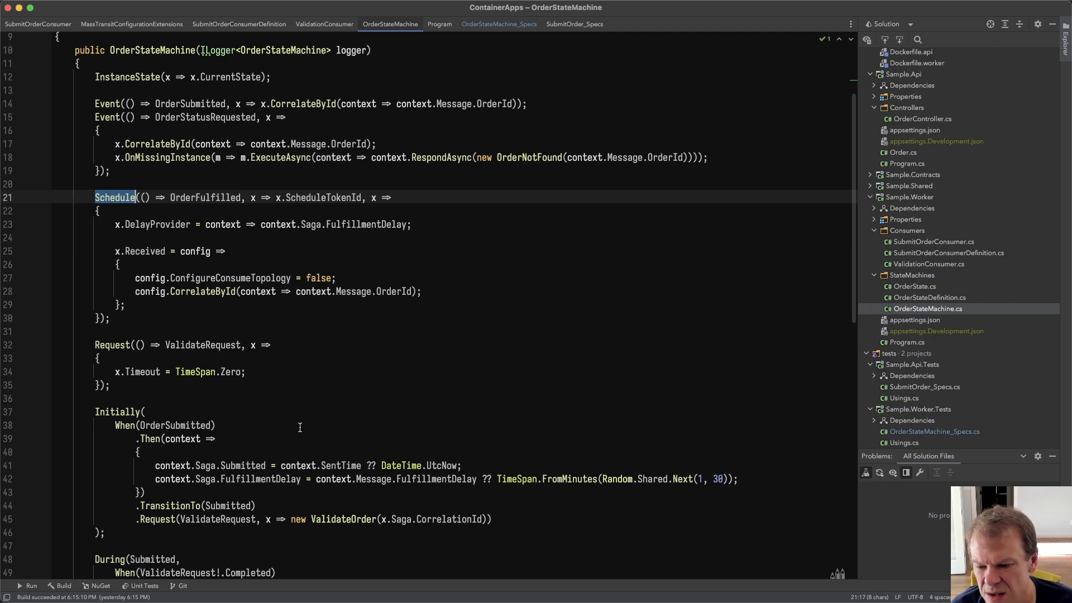
{"action": "mouse_move", "coordinate": [315, 414]}
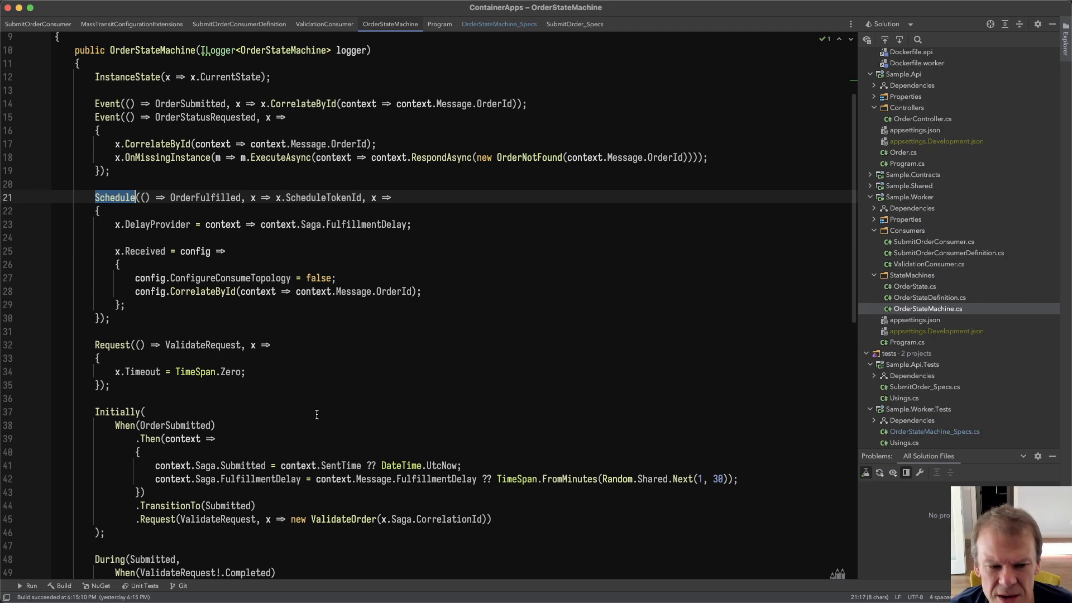
{"action": "scroll", "scroll_direction": "down", "scroll_amount": 3}
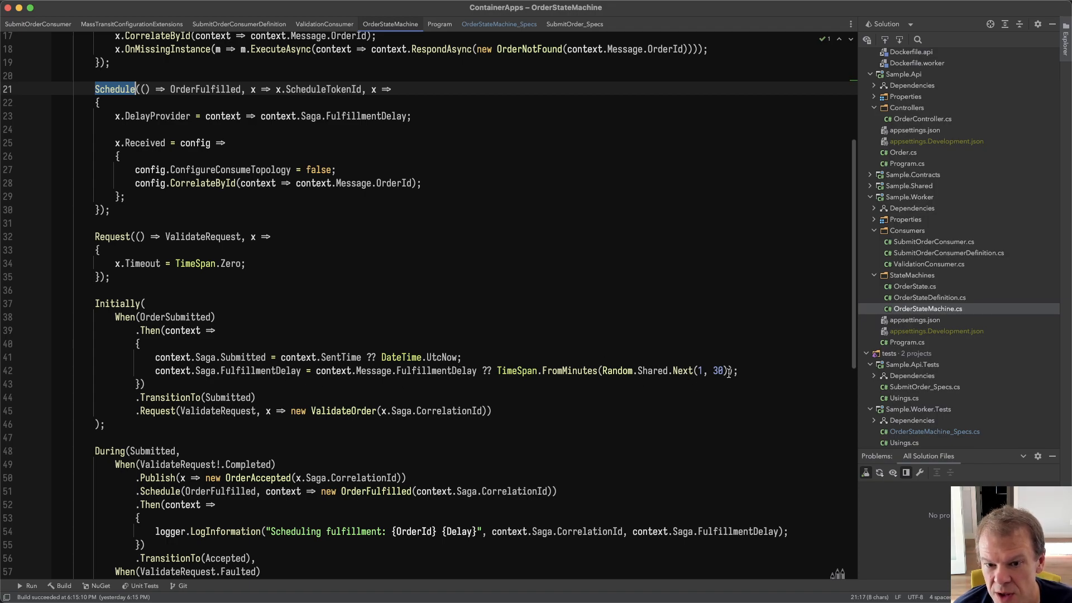
{"action": "double_click", "coordinate": [616, 371]}
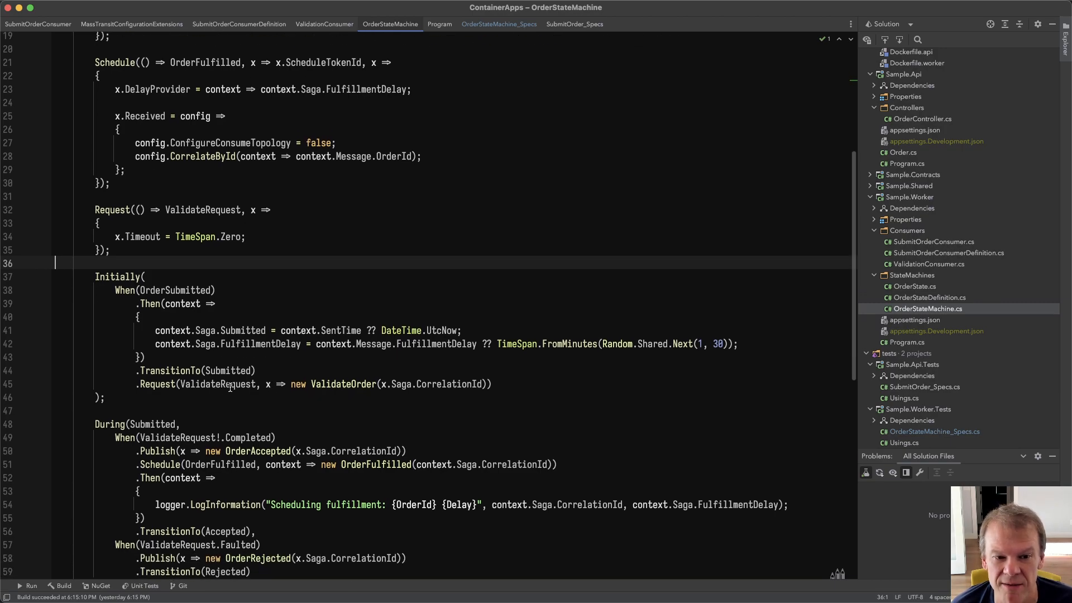
{"action": "left_click", "coordinate": [336, 383]}
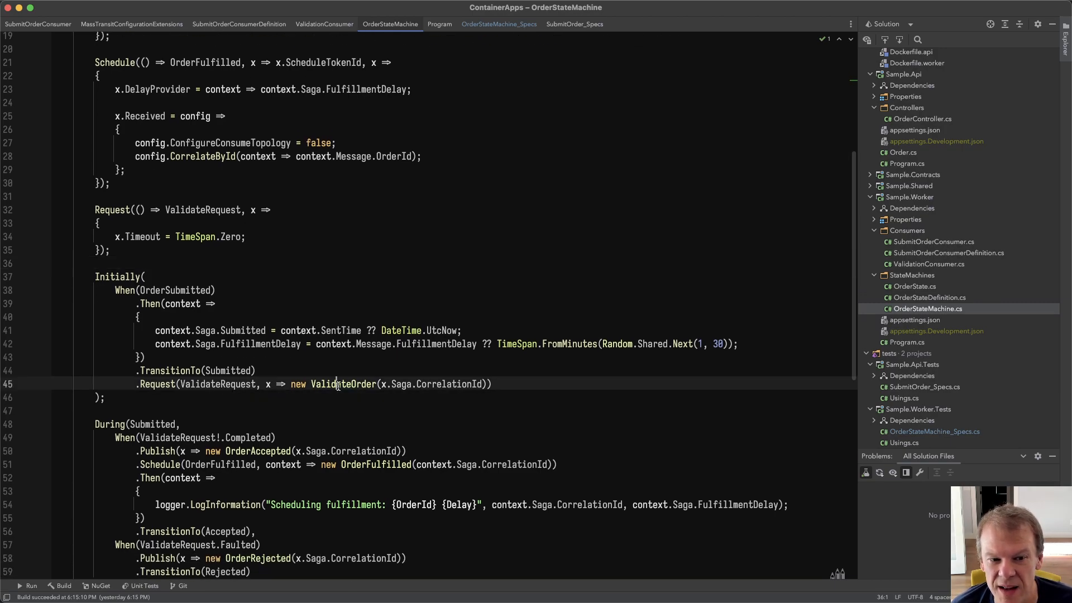
{"action": "double_click", "coordinate": [342, 383]}
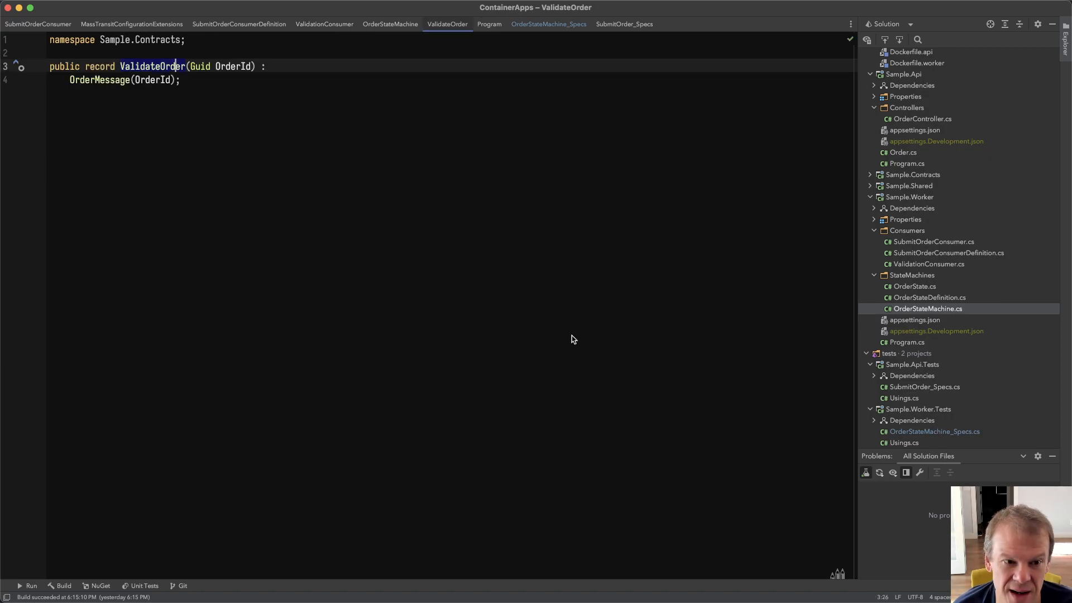
{"action": "left_click", "coordinate": [390, 23]}
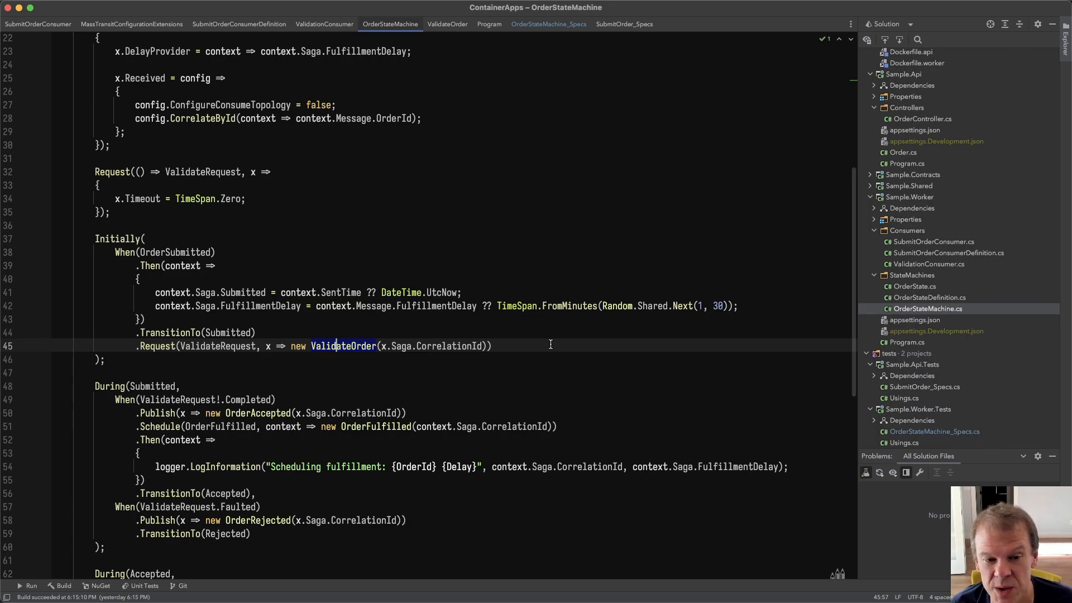
{"action": "scroll", "scroll_direction": "down", "scroll_amount": 3}
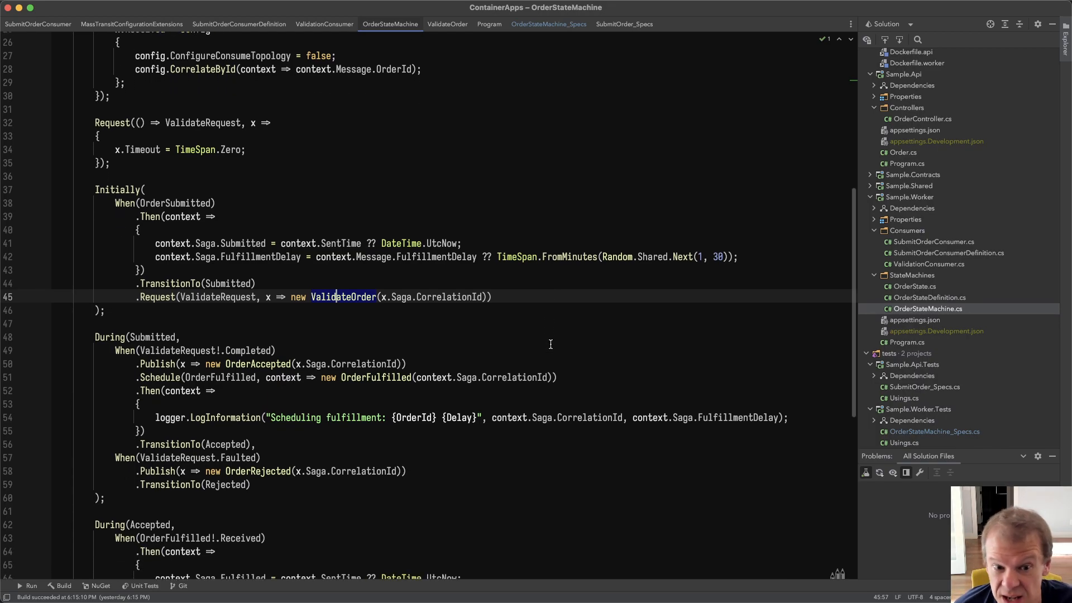
{"action": "scroll", "scroll_direction": "down", "scroll_amount": 3}
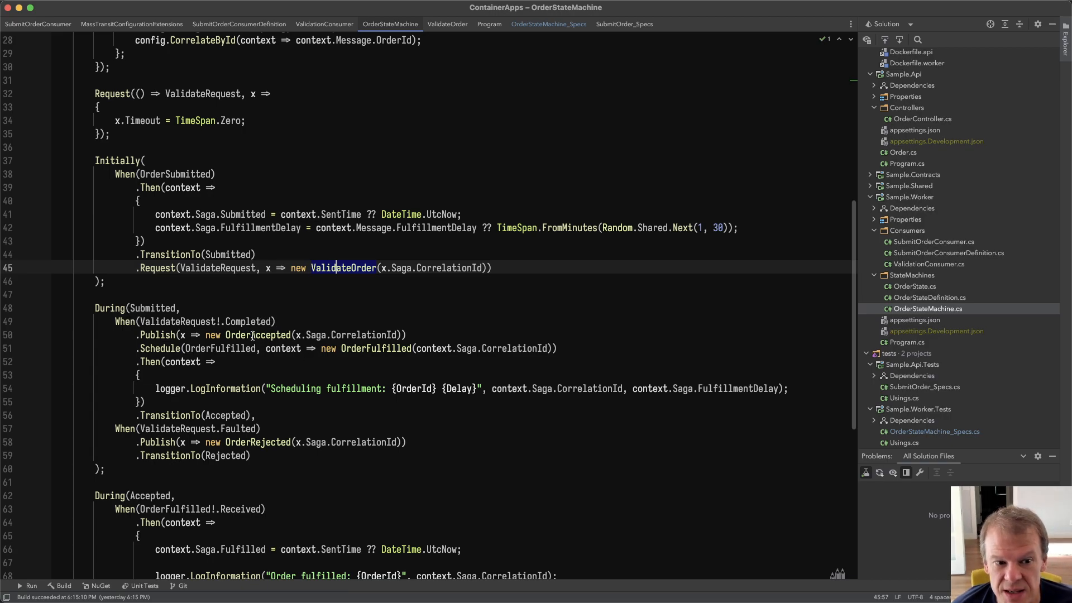
{"action": "mouse_move", "coordinate": [357, 373]}
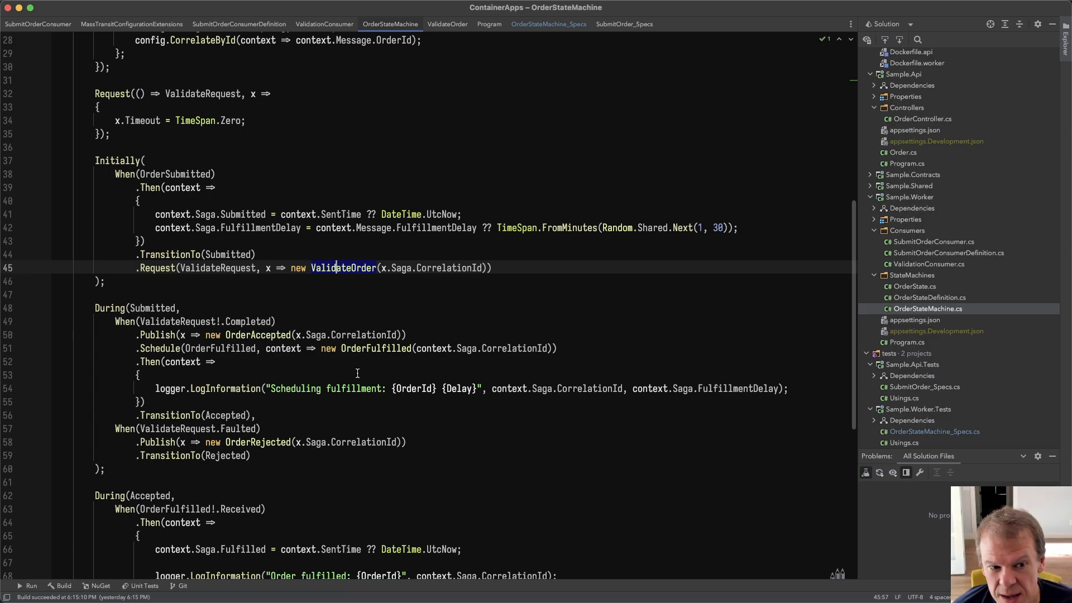
{"action": "double_click", "coordinate": [159, 348]}
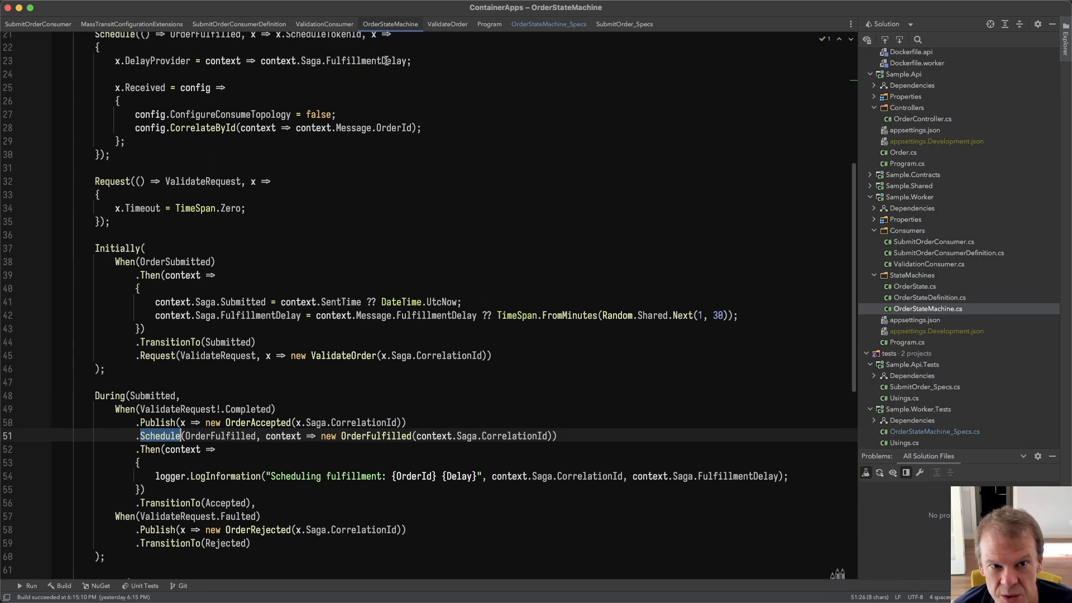
{"action": "scroll", "scroll_direction": "down", "scroll_amount": 3}
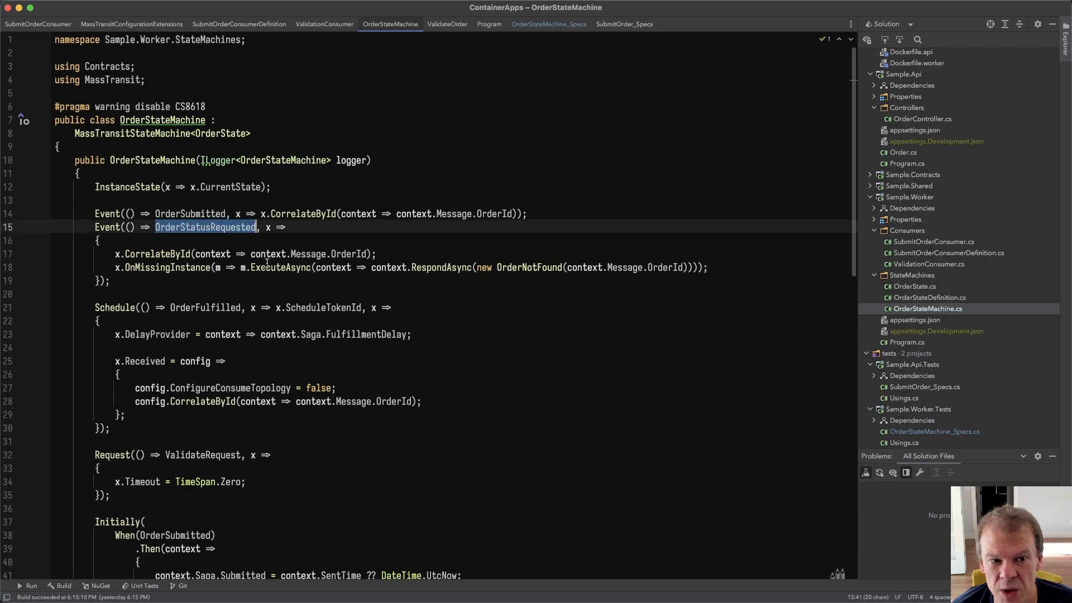
{"action": "mouse_move", "coordinate": [370, 357]}
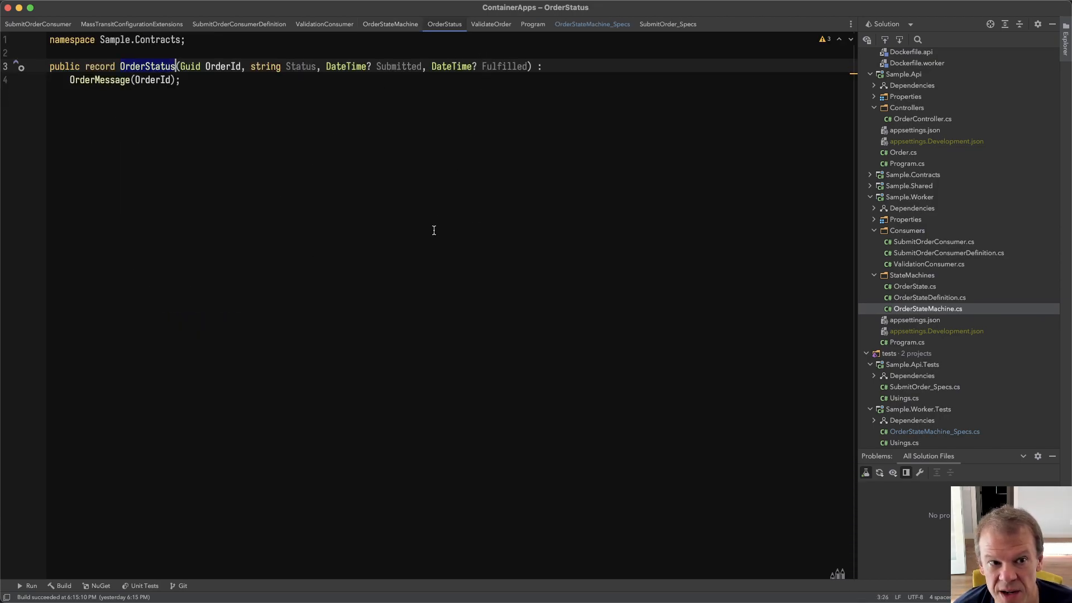
- Navigate back from OrderStatus and jump to where GetOrderStatus requests are sent in OrderController
{"action": "left_click", "coordinate": [389, 24]}
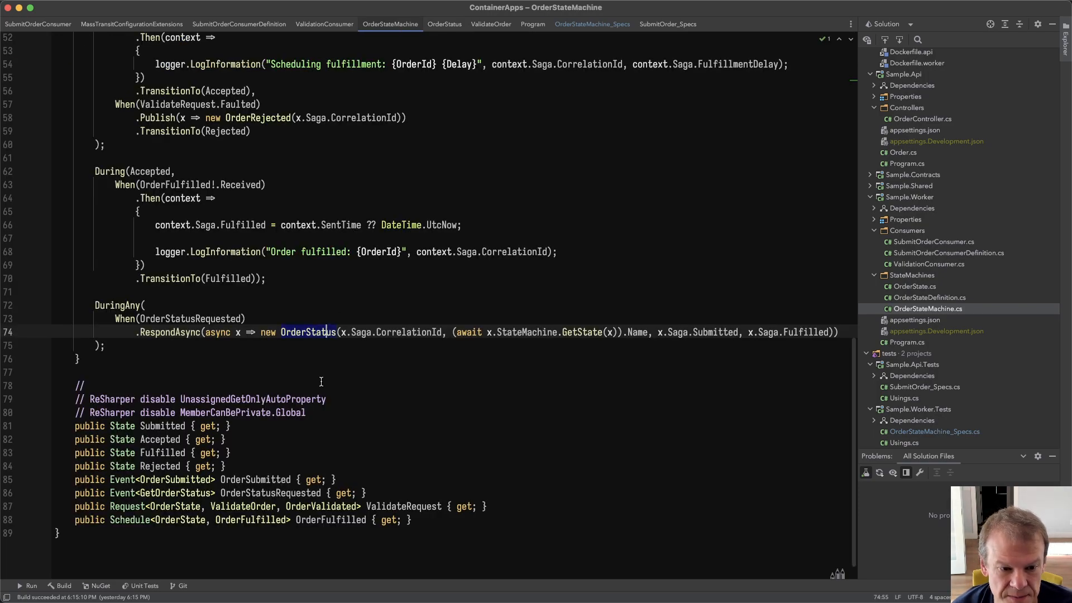
{"action": "mouse_move", "coordinate": [126, 512]}
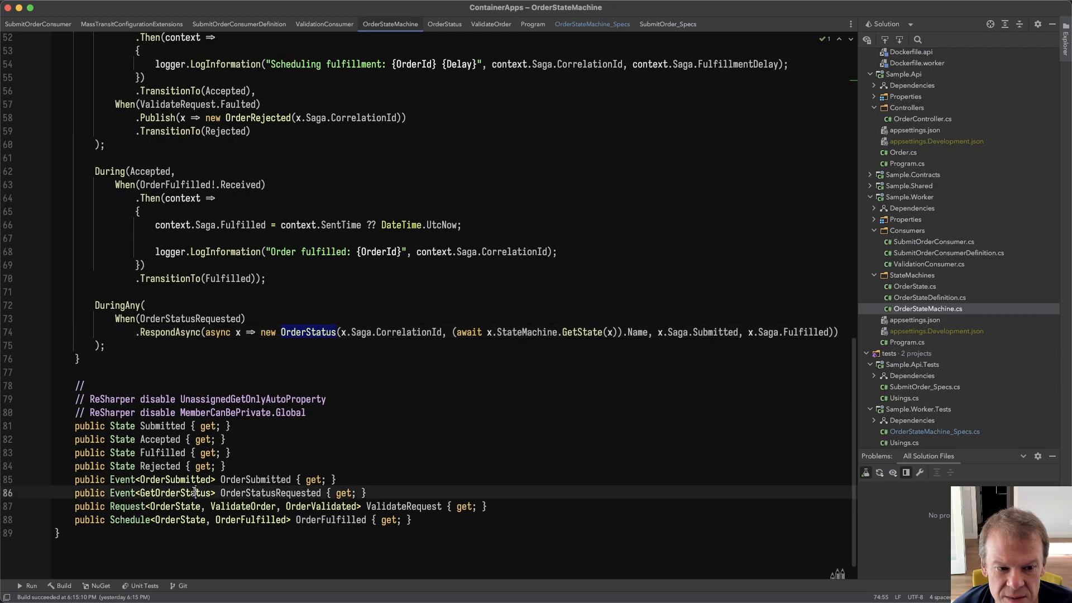
{"action": "left_click", "coordinate": [182, 493]}
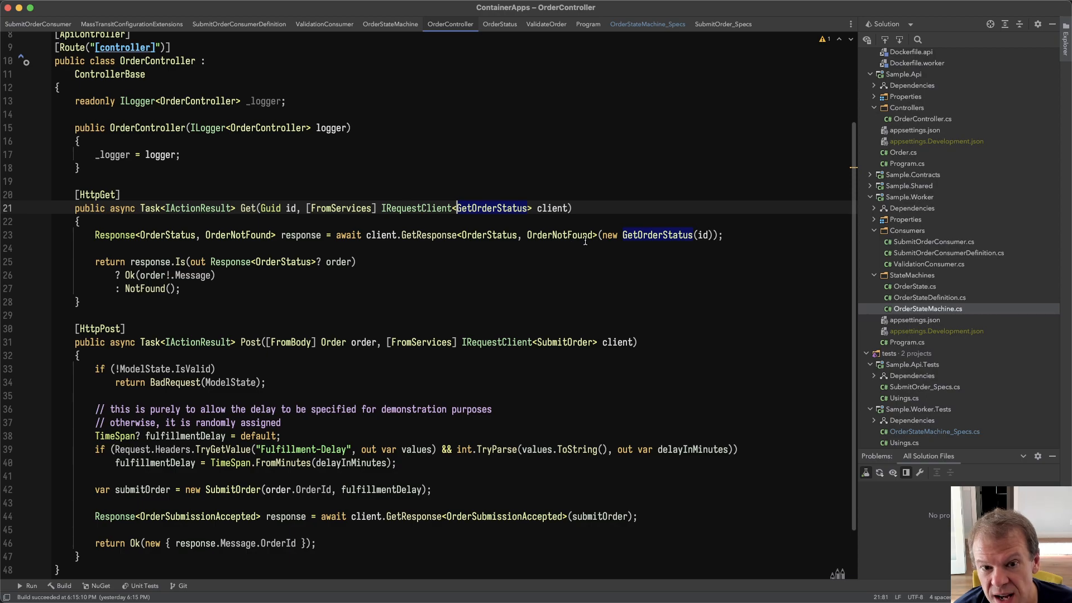
{"action": "mouse_move", "coordinate": [209, 271]}
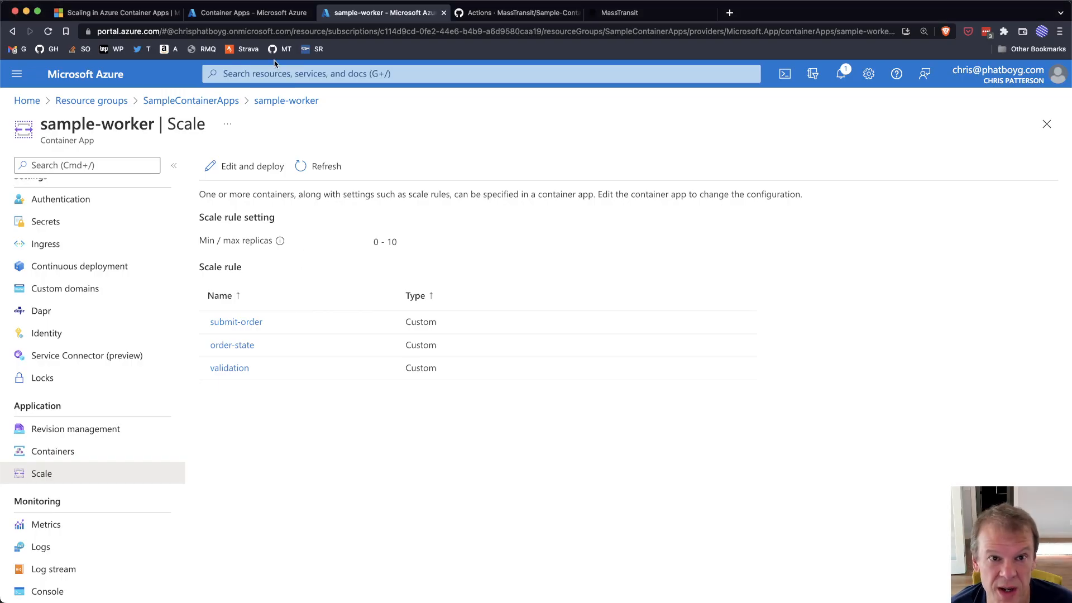
- Bring up the Sample-ContainerApps GitHub Actions page listing all successful workflow runs
{"action": "left_click", "coordinate": [517, 13]}
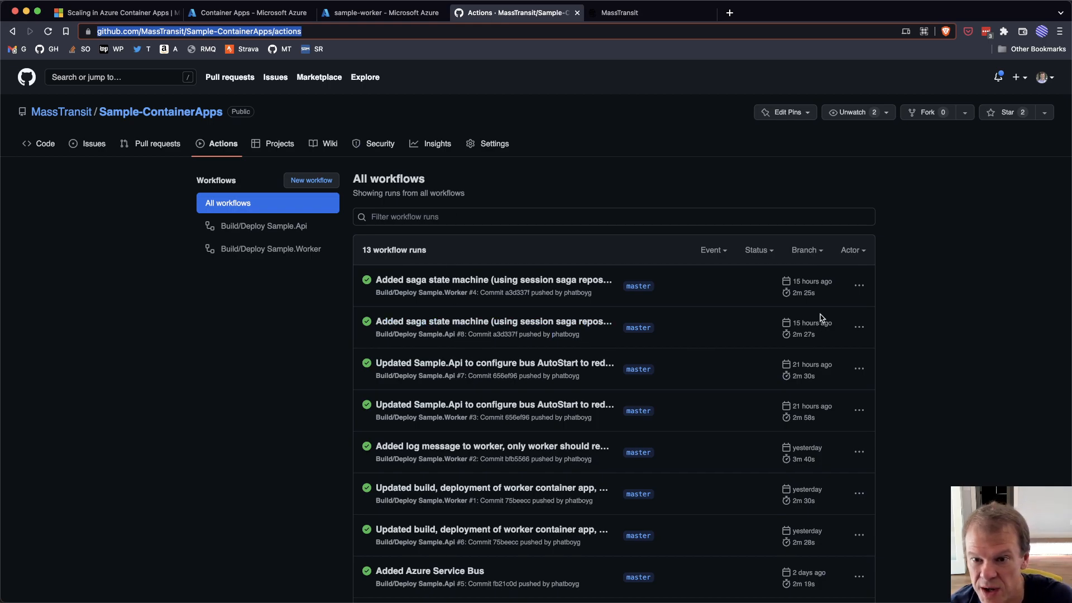
{"action": "mouse_move", "coordinate": [464, 404]}
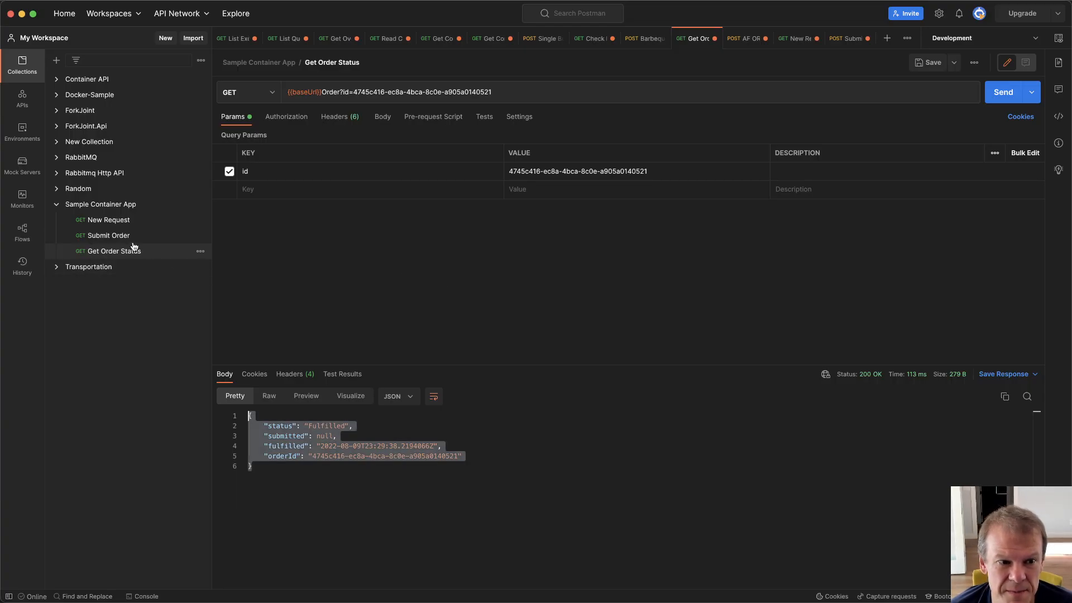
- Send the Submit Order POST repeatedly, each returning 200 OK with a fresh order id
{"action": "left_click", "coordinate": [108, 236]}
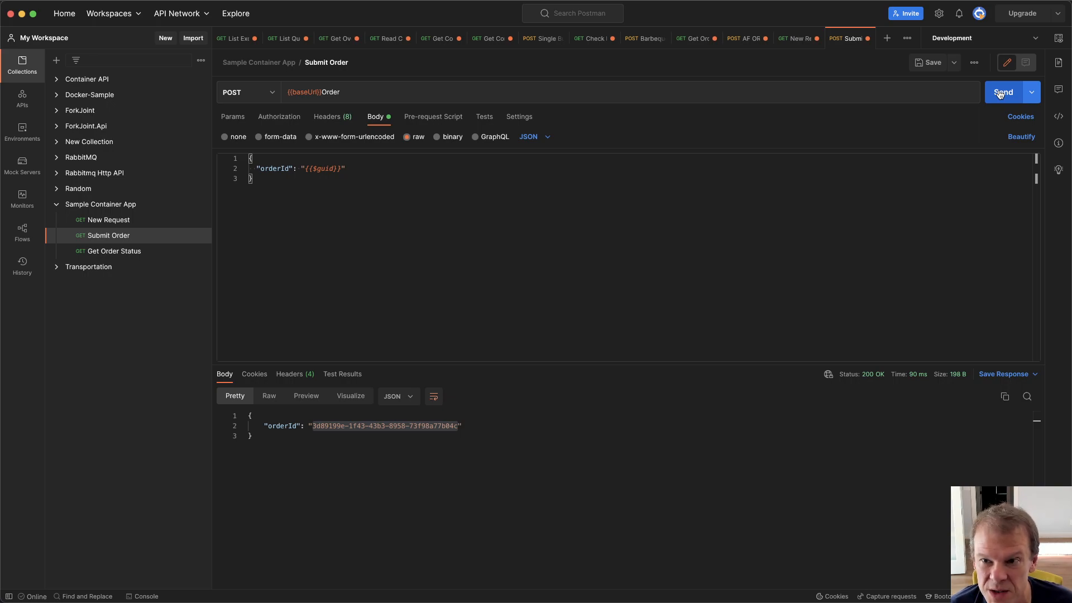
{"action": "left_click", "coordinate": [1003, 91]}
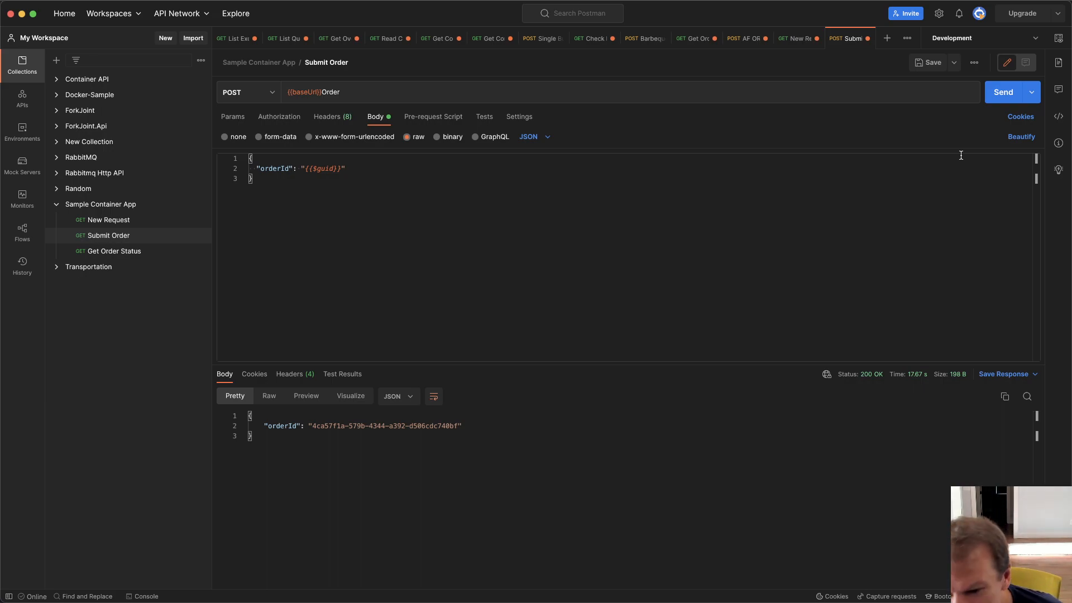
{"action": "left_click", "coordinate": [1004, 92]}
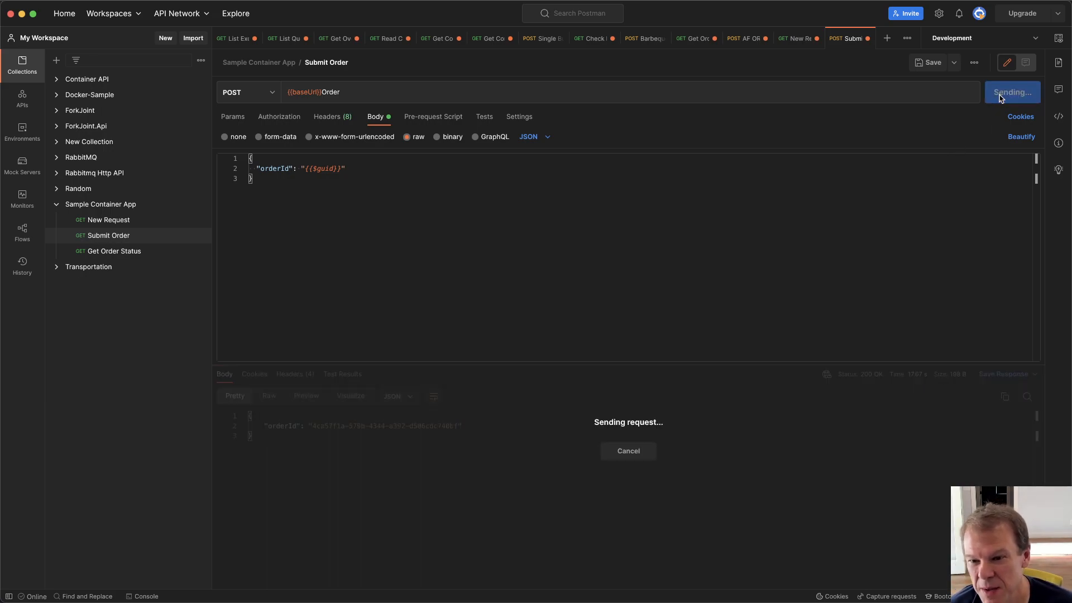
{"action": "left_click", "coordinate": [1012, 91]}
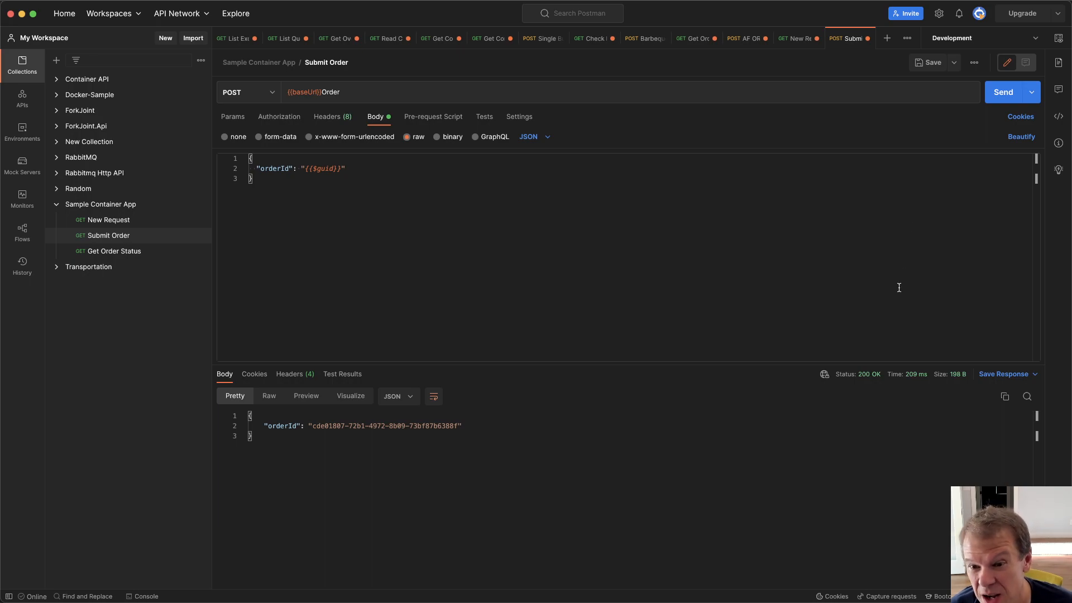
{"action": "left_click", "coordinate": [1003, 92]}
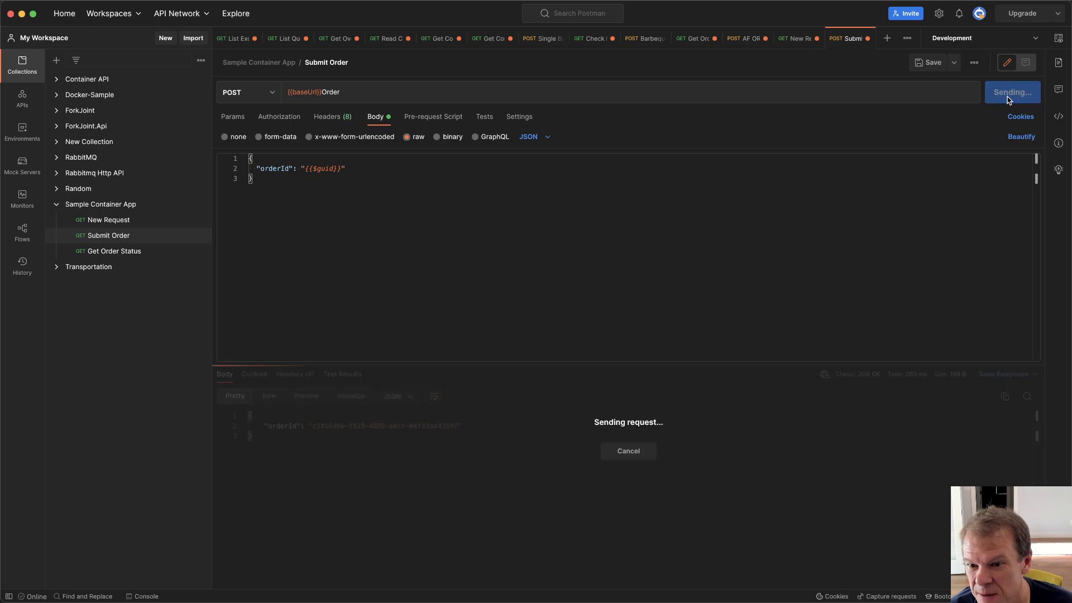
{"action": "left_click", "coordinate": [1003, 92]}
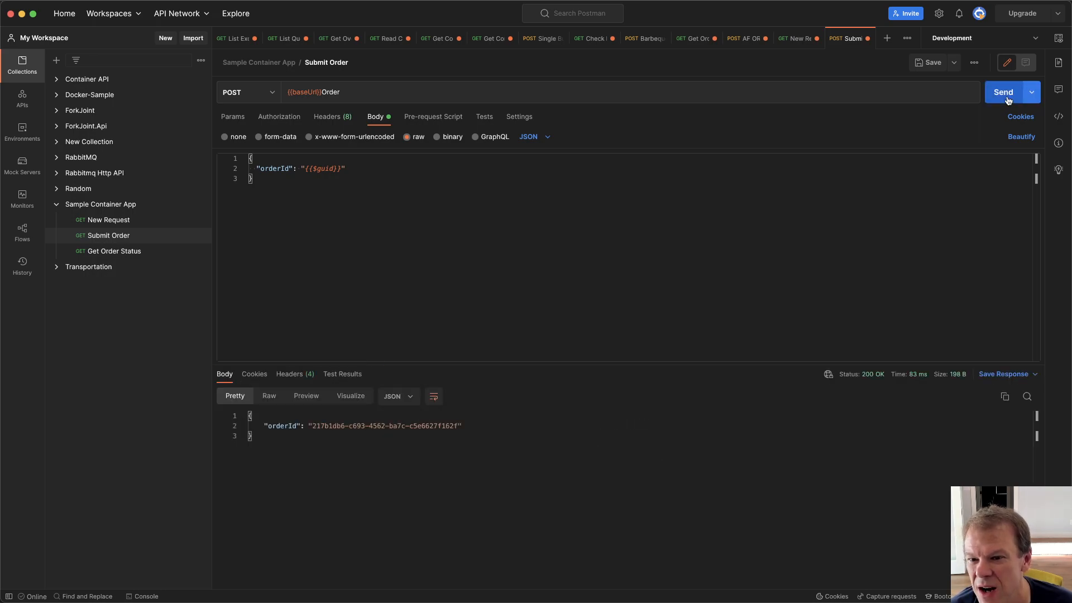
{"action": "left_click", "coordinate": [1002, 92]}
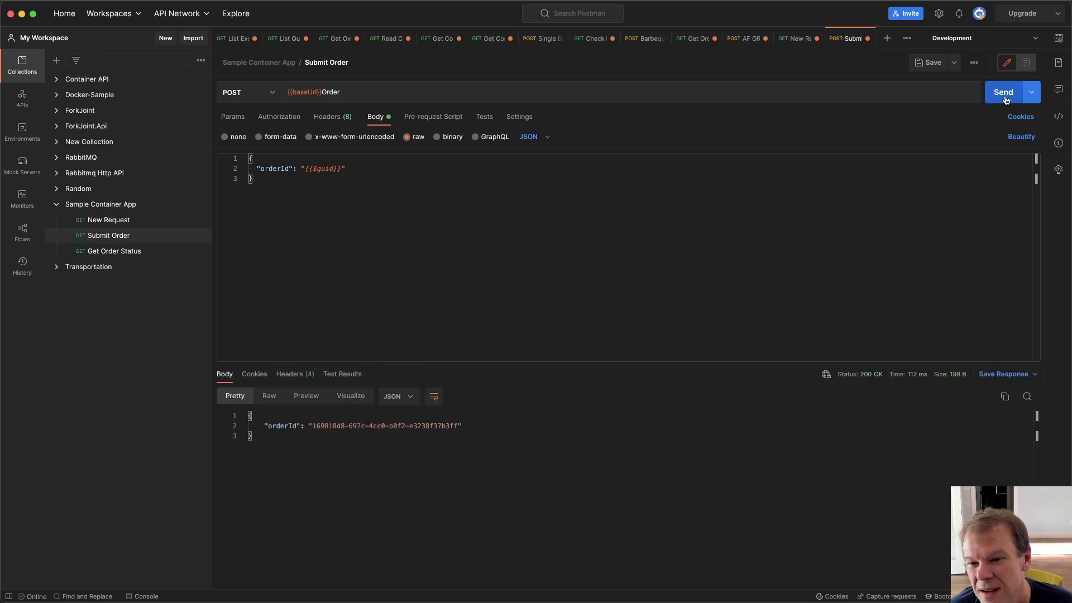
{"action": "left_click", "coordinate": [1003, 92]}
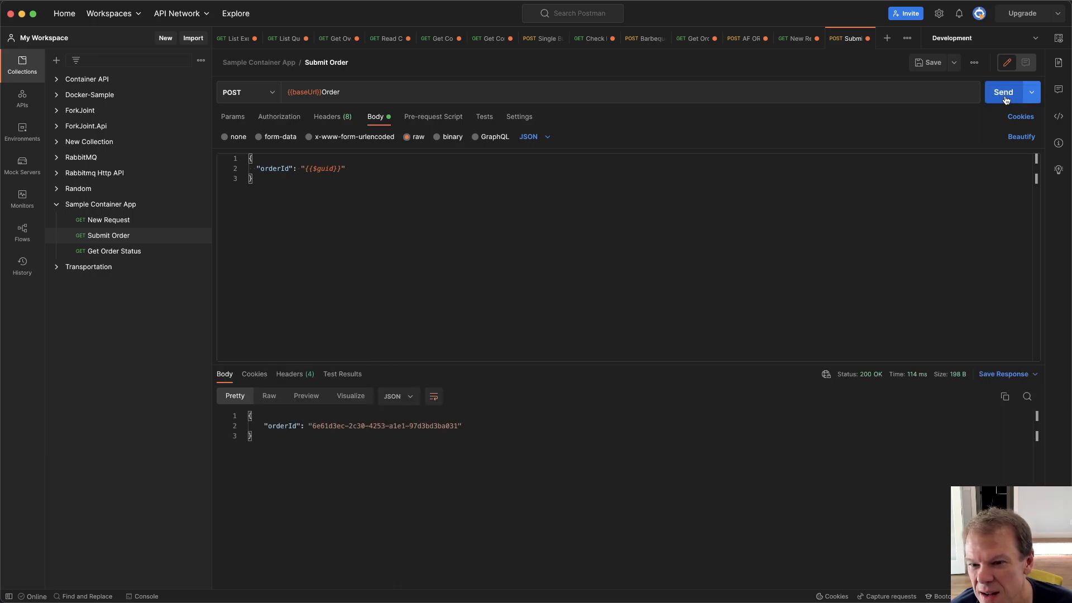
{"action": "left_click", "coordinate": [1004, 91]}
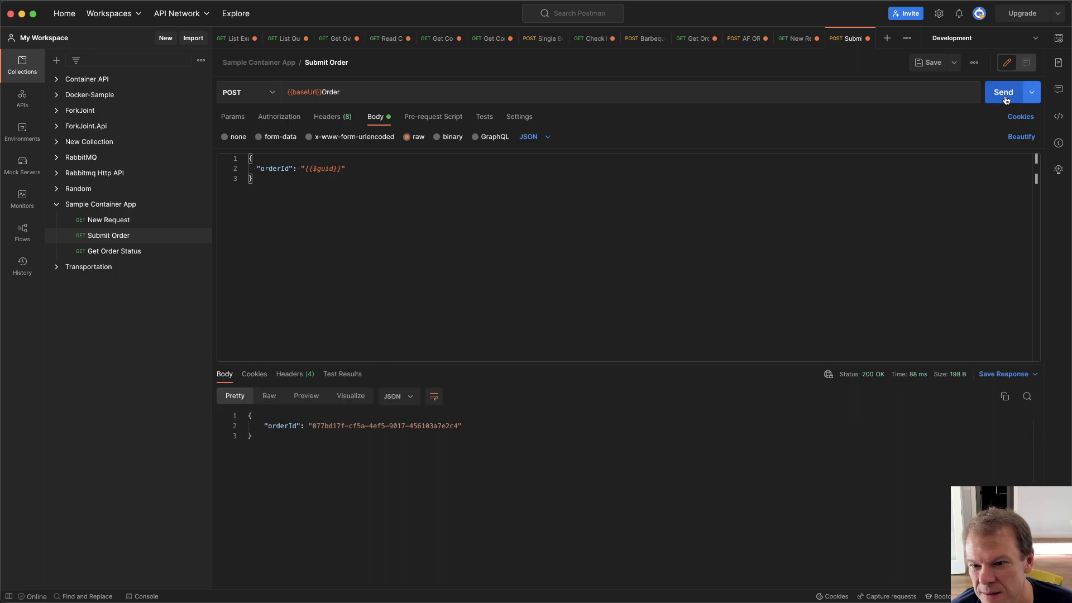
{"action": "left_click", "coordinate": [1003, 92]}
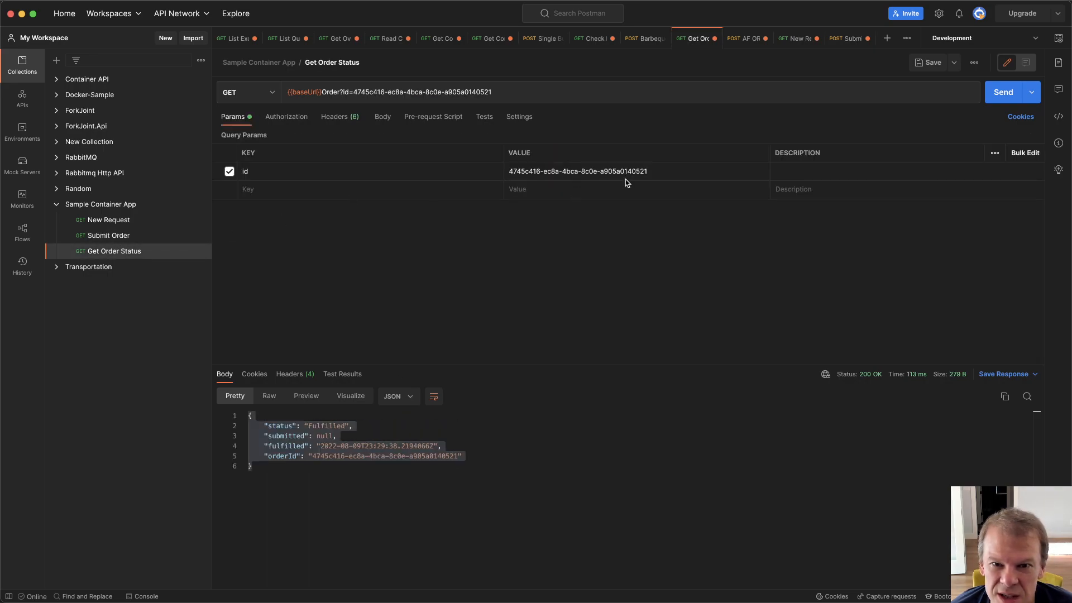
- Set the Get Order Status id parameter to 05ea7a84-15a7-42cc-a134-ca733cce9169
{"action": "type", "text": "05ea7a84-15a7-42cc-a134-ca733cce9169"}
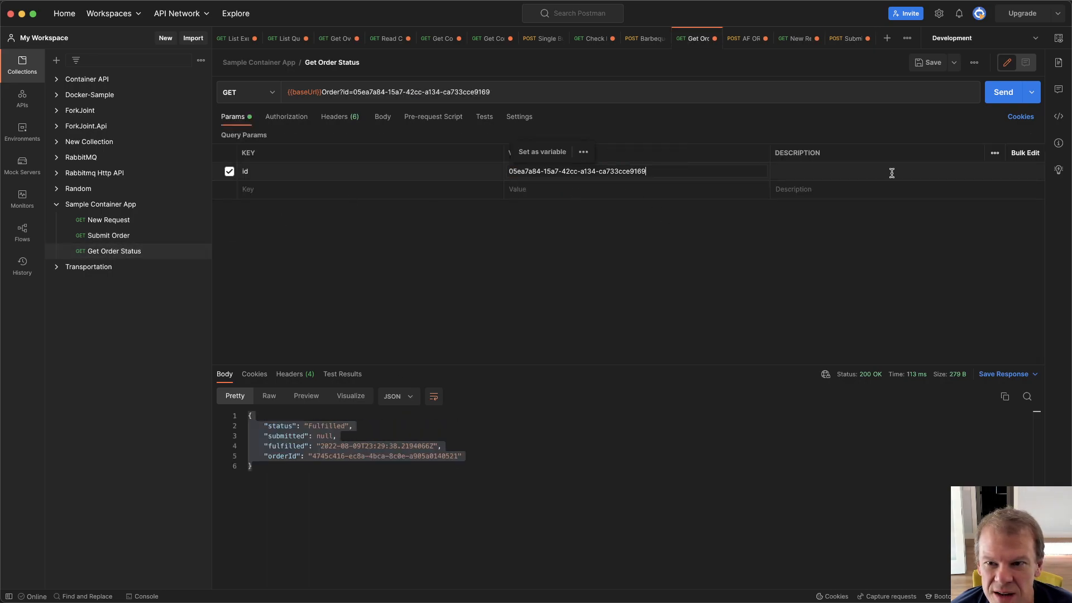
{"action": "left_click", "coordinate": [1003, 91]}
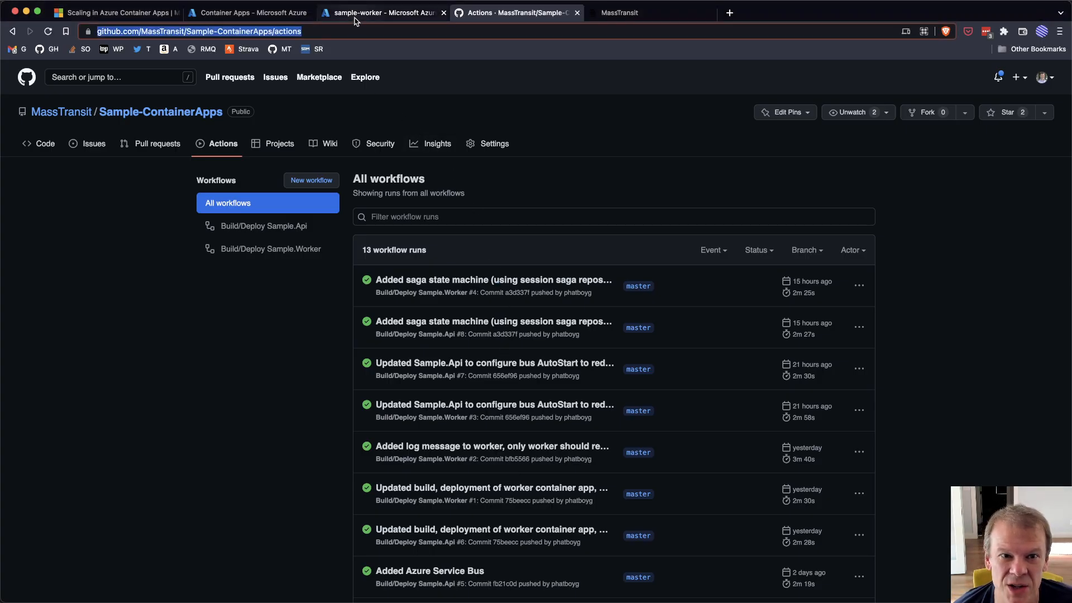
- View the sample-worker's live log stream of consumed and validated orders
{"action": "left_click", "coordinate": [381, 13]}
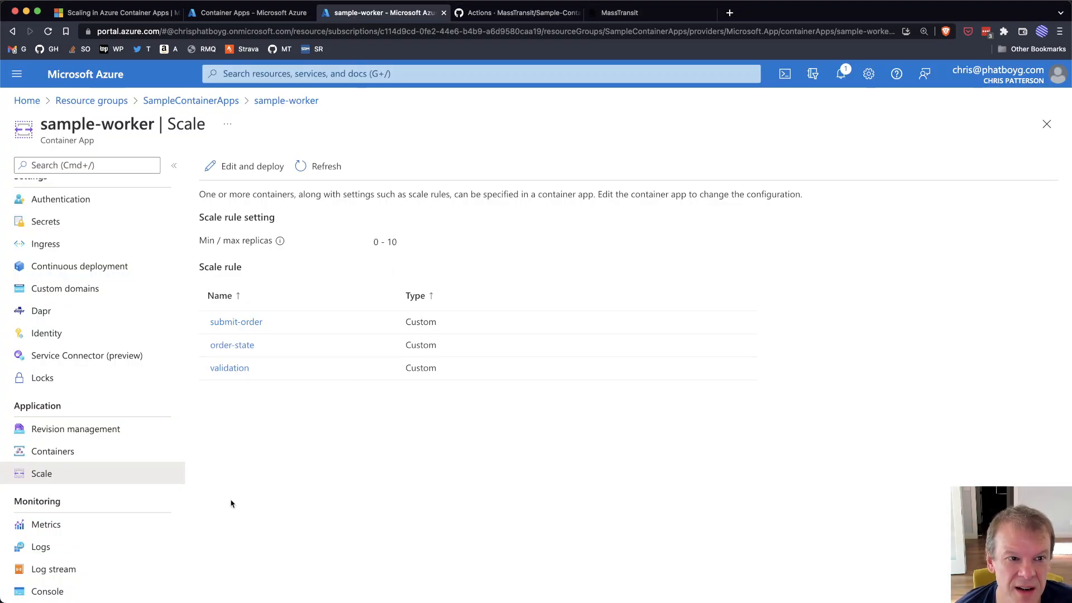
{"action": "left_click", "coordinate": [53, 569]}
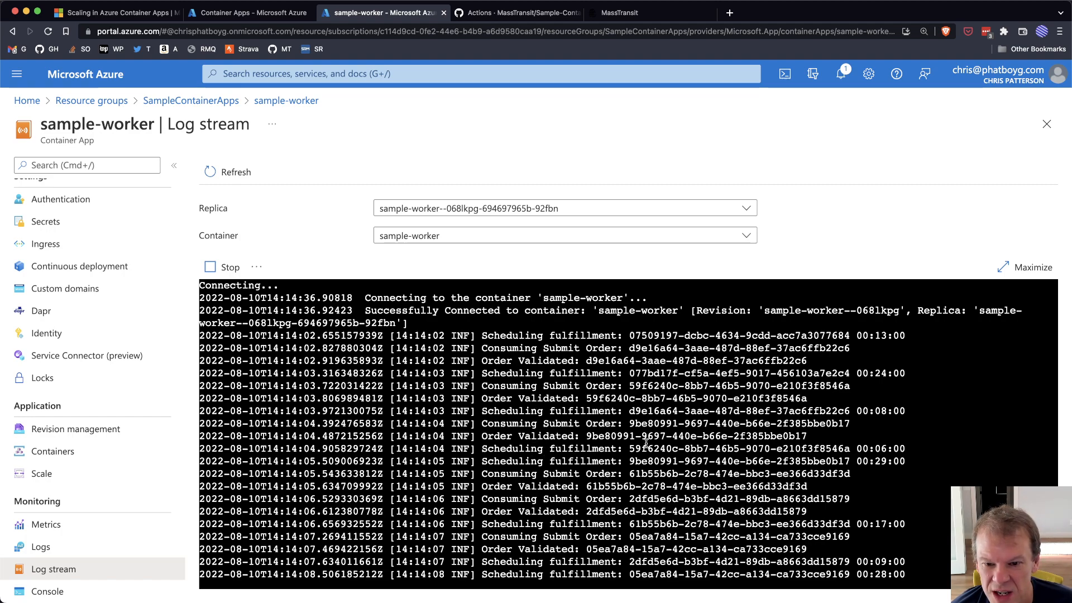
{"action": "mouse_move", "coordinate": [856, 534]}
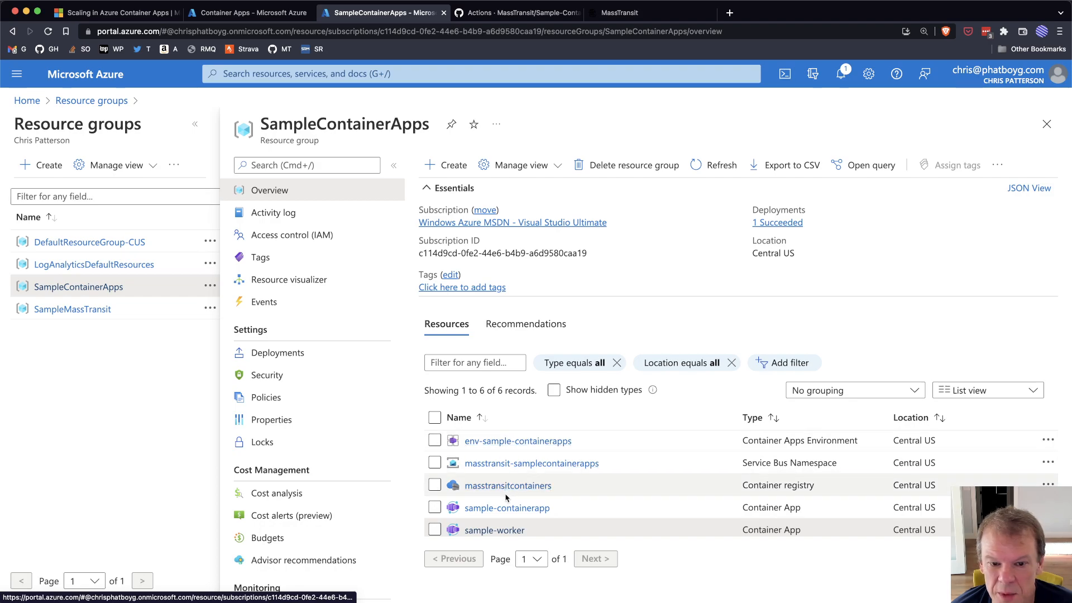
- View sample-containerapp's log stream showing the bus started, then return to the Container Apps dashboard
{"action": "left_click", "coordinate": [507, 507]}
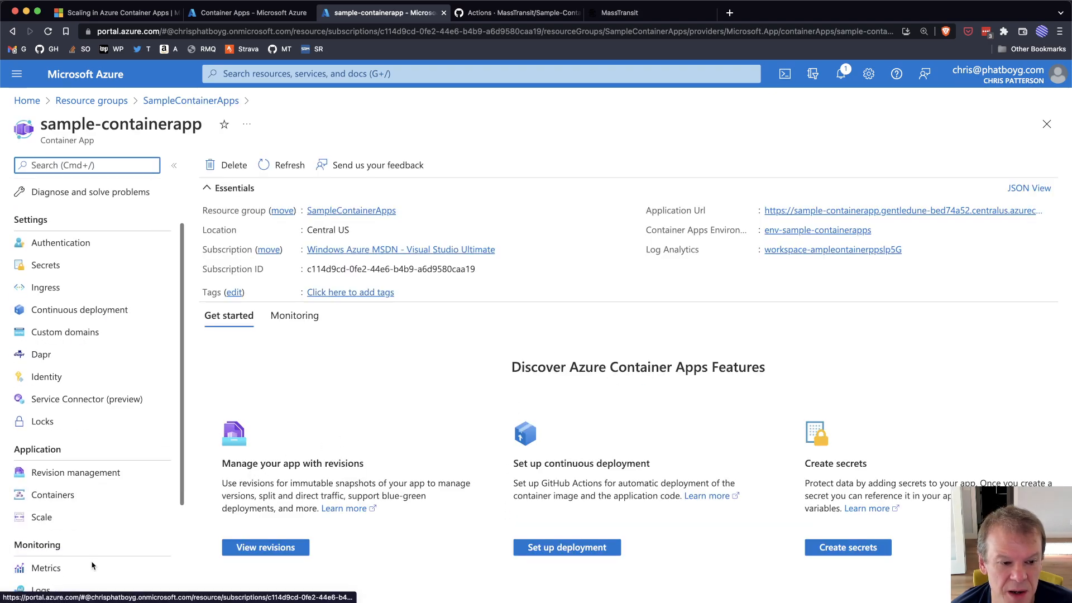
{"action": "left_click", "coordinate": [54, 576]}
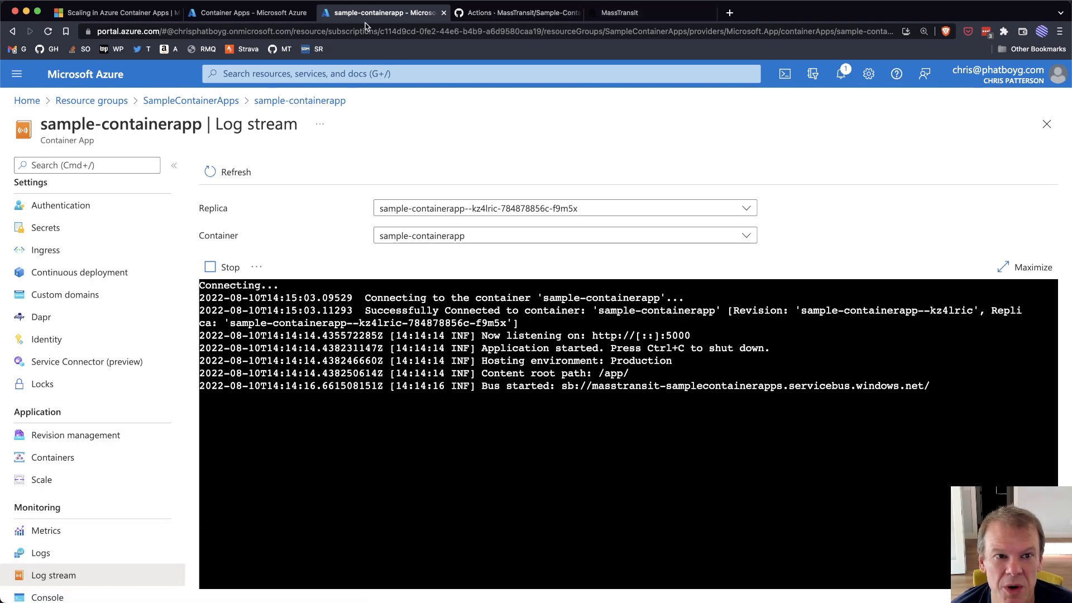
{"action": "left_click", "coordinate": [248, 13]}
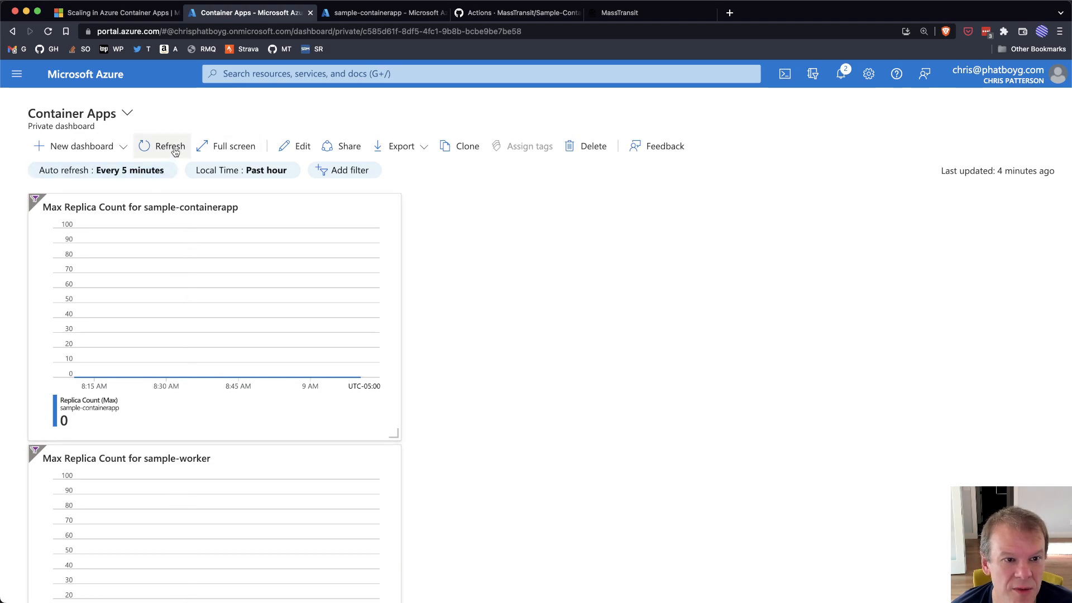
- Refresh the Container Apps dashboard's max replica count charts
{"action": "left_click", "coordinate": [169, 145]}
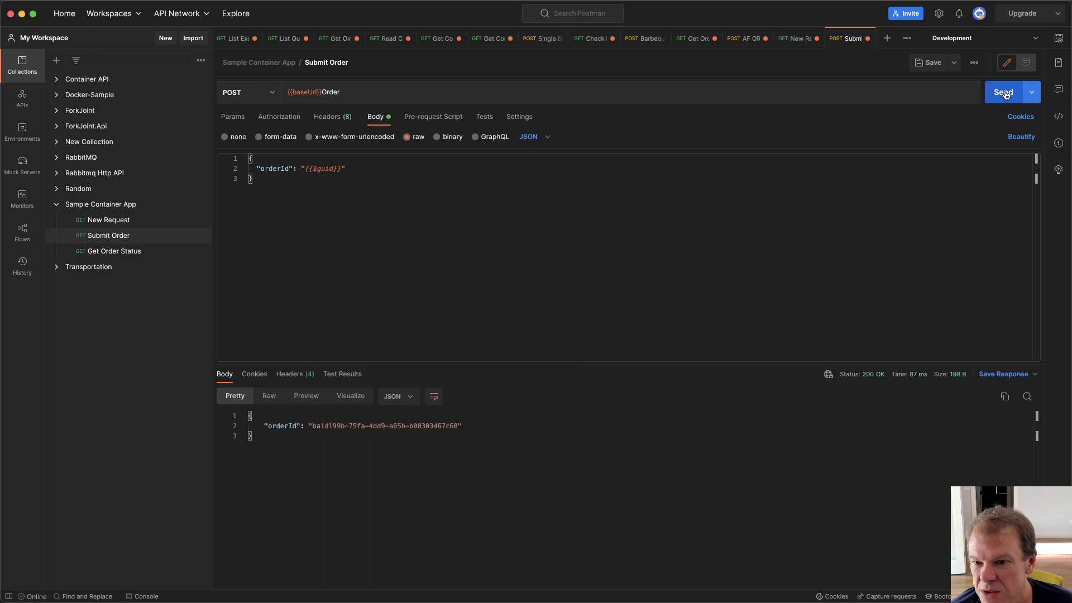
- Send the Submit Order POST five times, each returning 200 OK with a new order ID
{"action": "left_click", "coordinate": [1004, 92]}
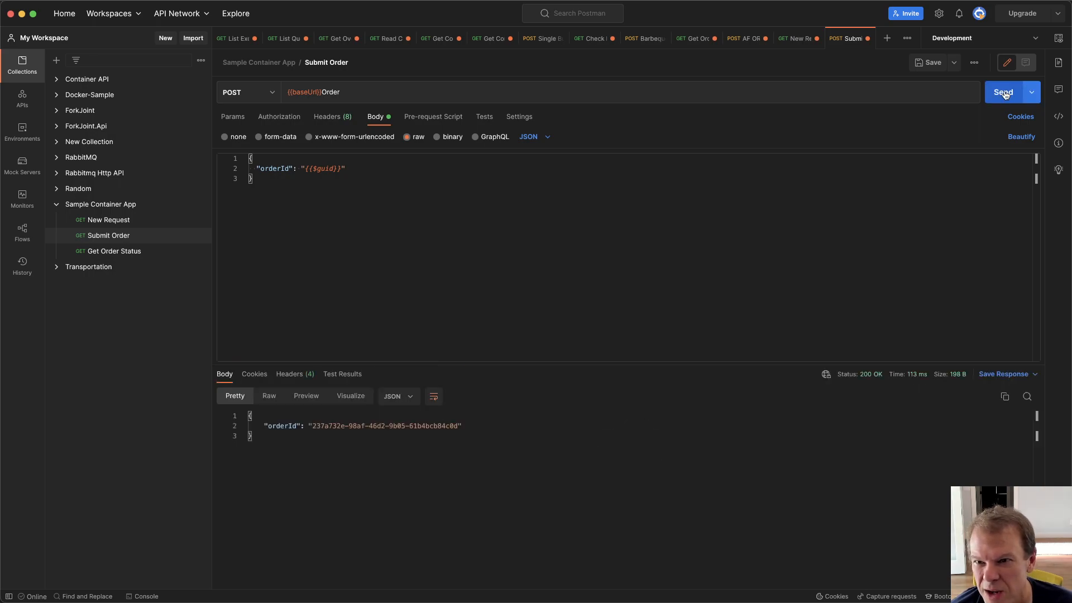
{"action": "left_click", "coordinate": [1004, 91]}
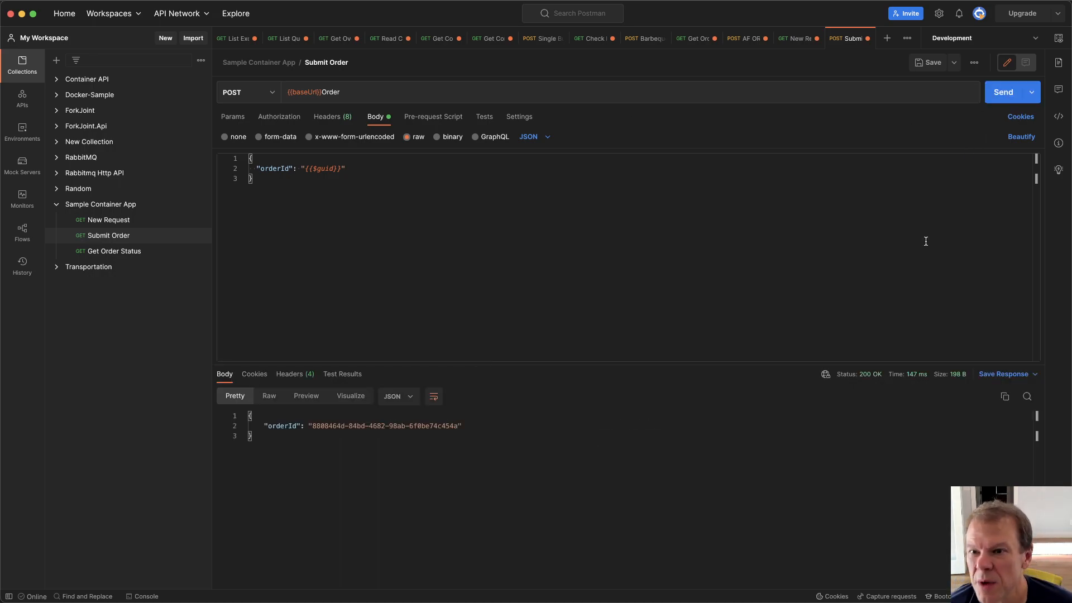
{"action": "left_click", "coordinate": [1003, 91]}
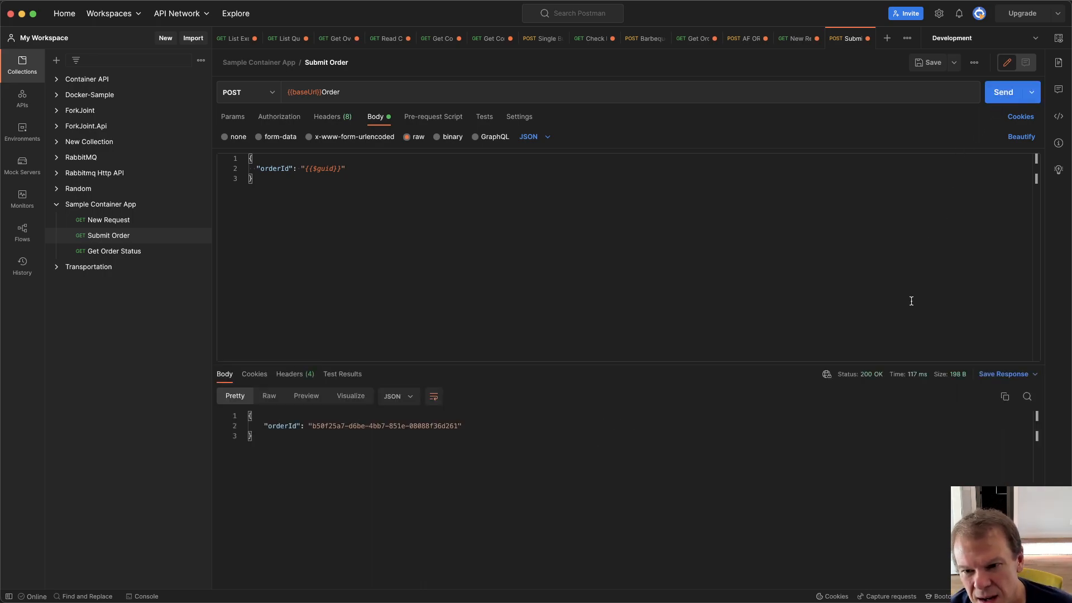
{"action": "mouse_move", "coordinate": [897, 308]}
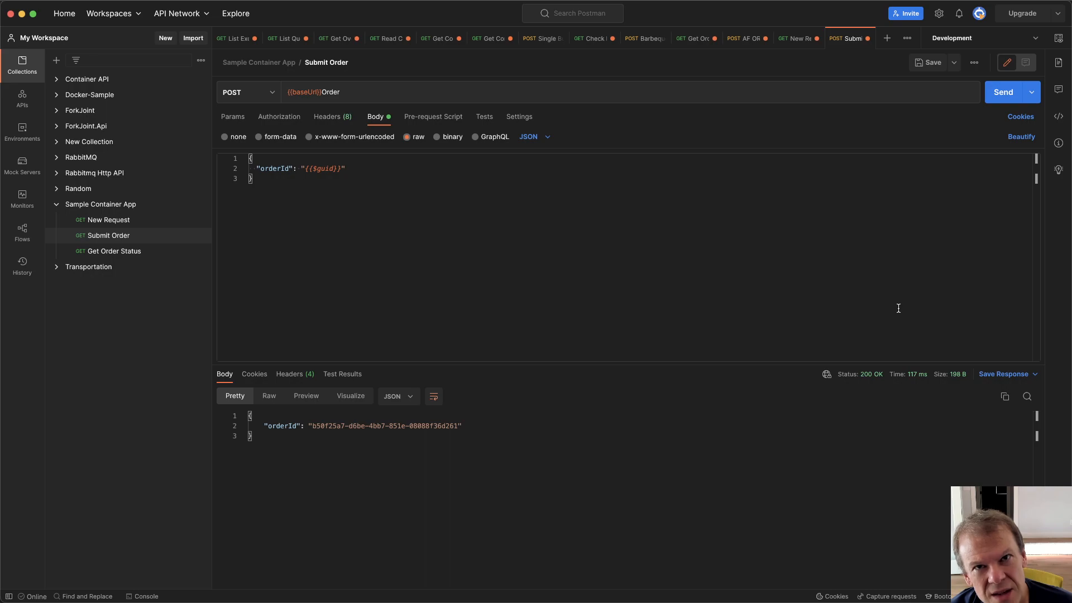
{"action": "left_click", "coordinate": [1003, 92]}
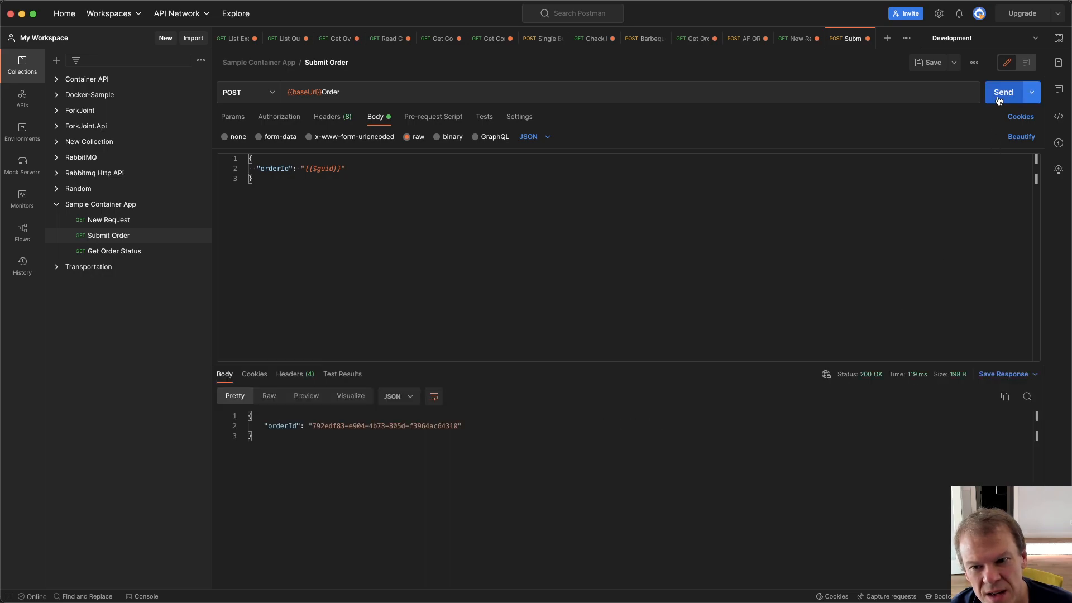
{"action": "left_click", "coordinate": [1002, 92]}
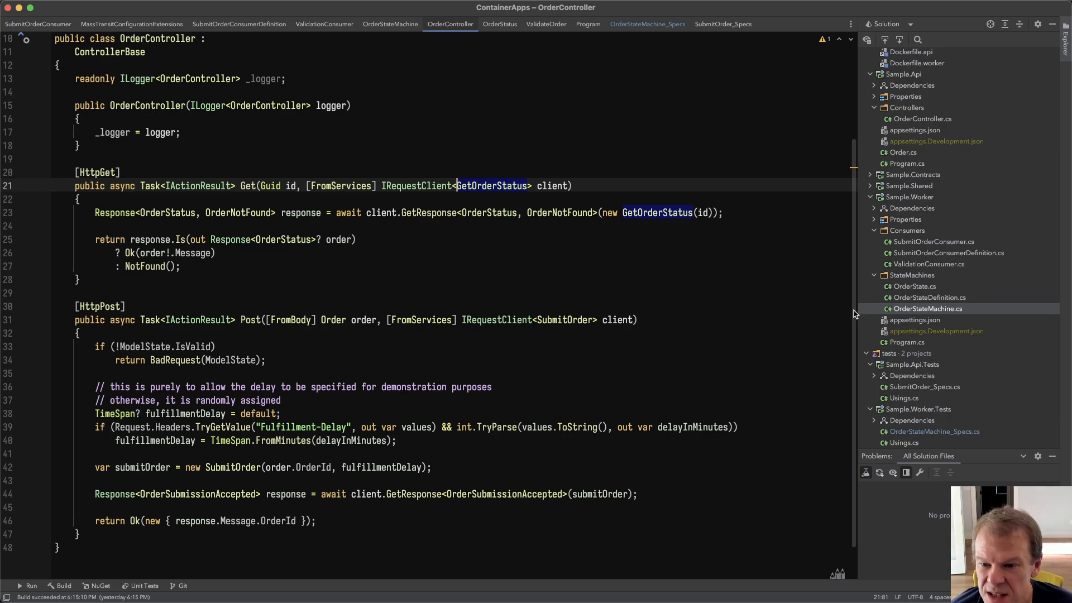
- Open OrderStateMachine_Specs.cs and SubmitOrder_Specs.cs with all unit tests showing Success
{"action": "left_click", "coordinate": [935, 431]}
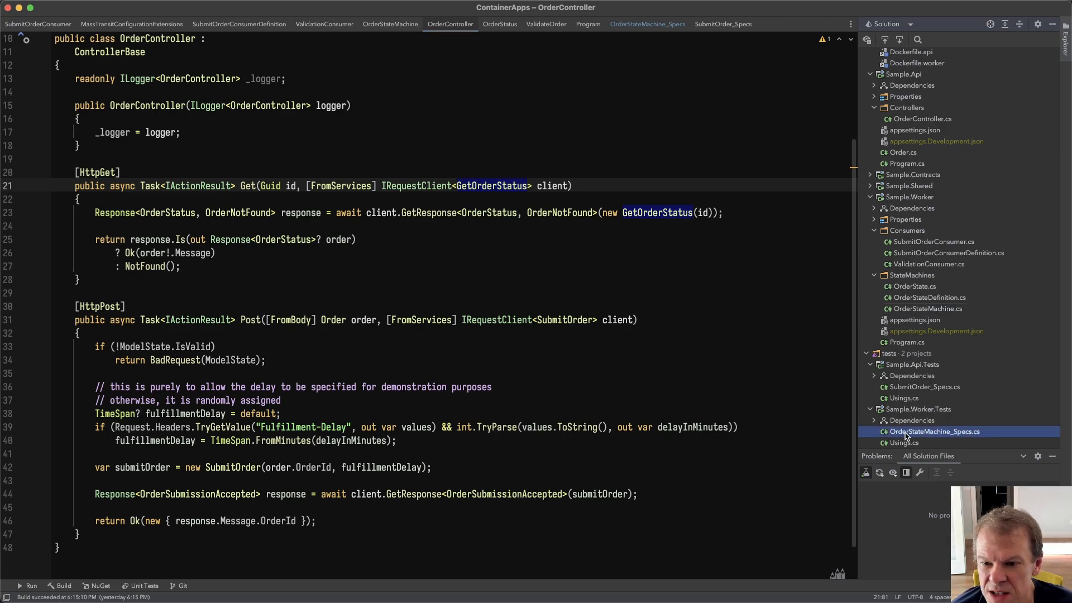
{"action": "left_click", "coordinate": [647, 24]}
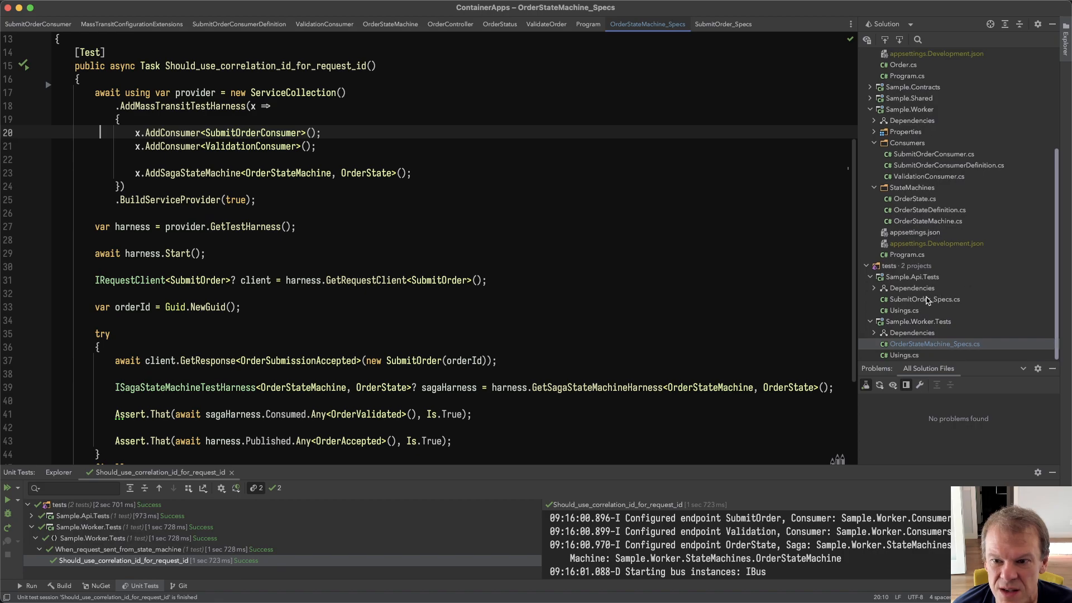
{"action": "left_click", "coordinate": [722, 23]}
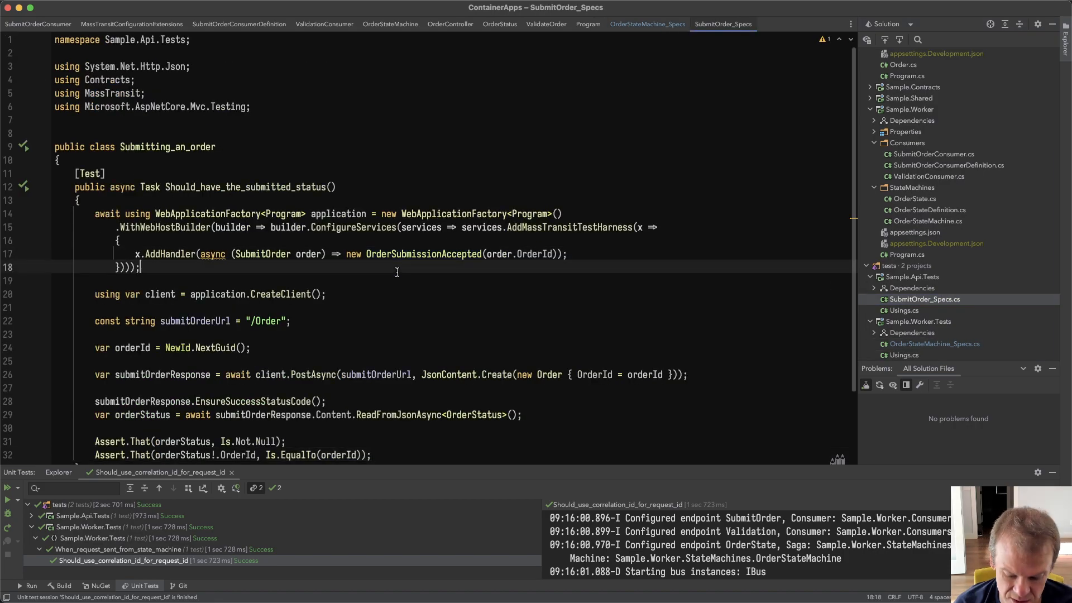